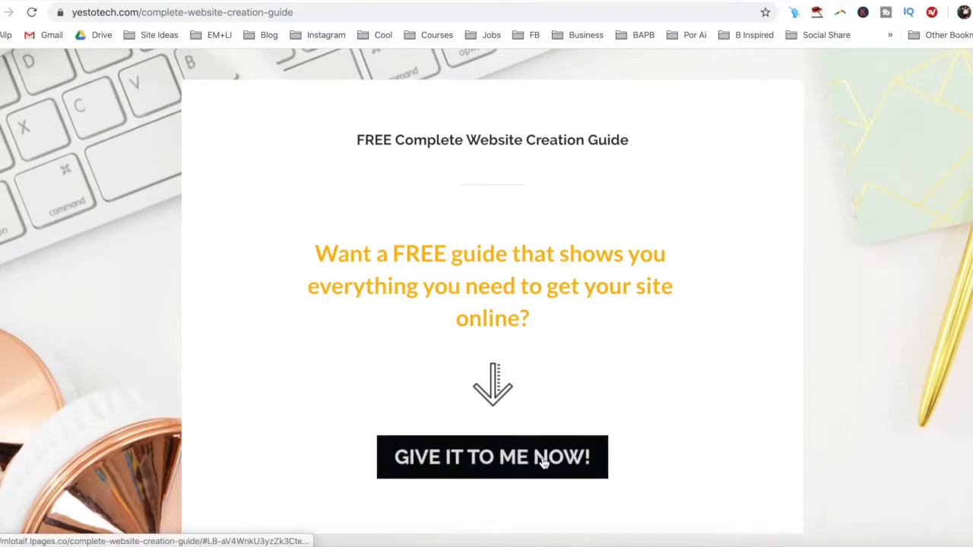
{"action": "left_click", "coordinate": [492, 456]}
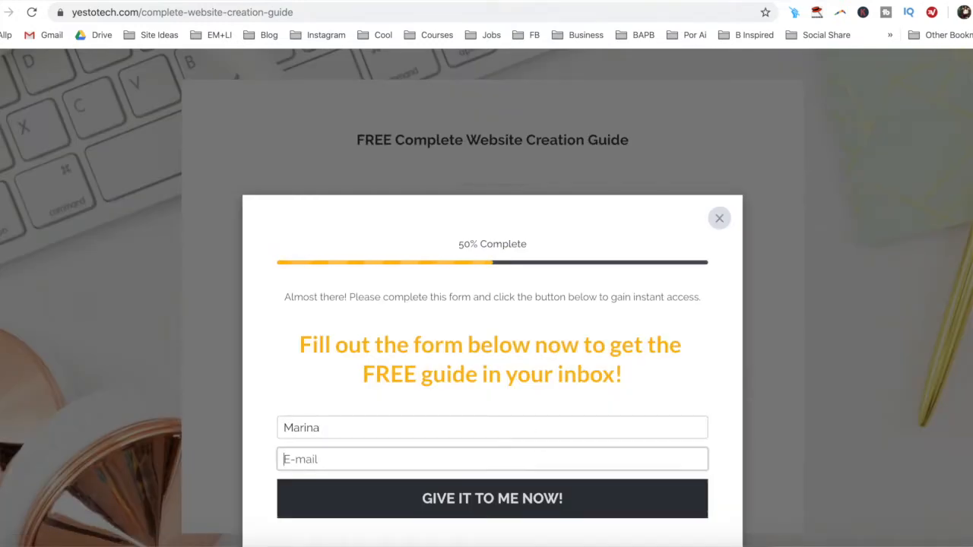
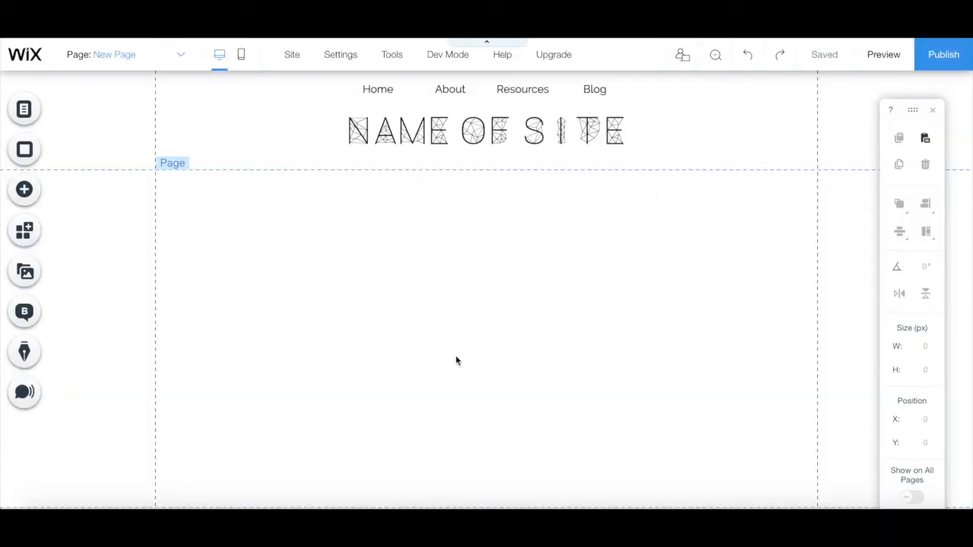
{"action": "mouse_move", "coordinate": [188, 350]}
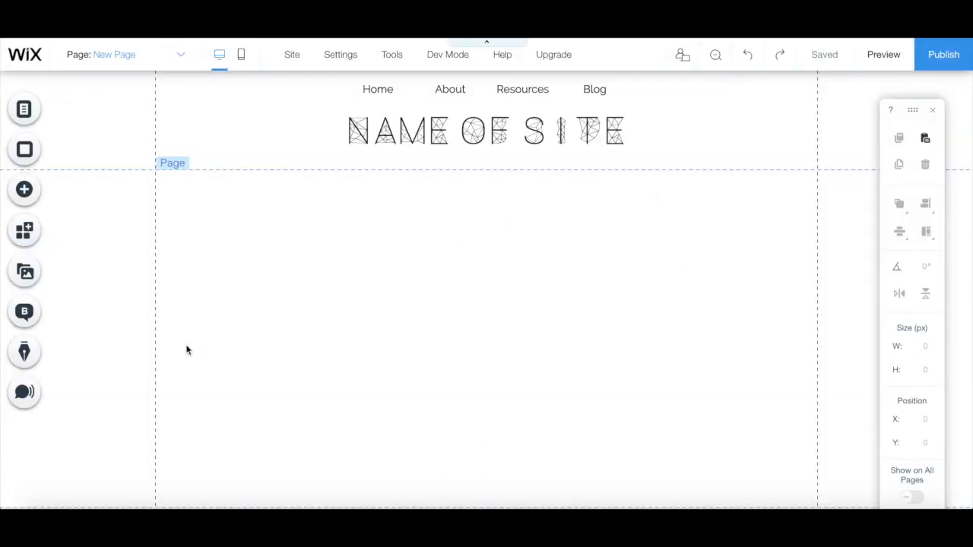
{"action": "mouse_move", "coordinate": [24, 189]}
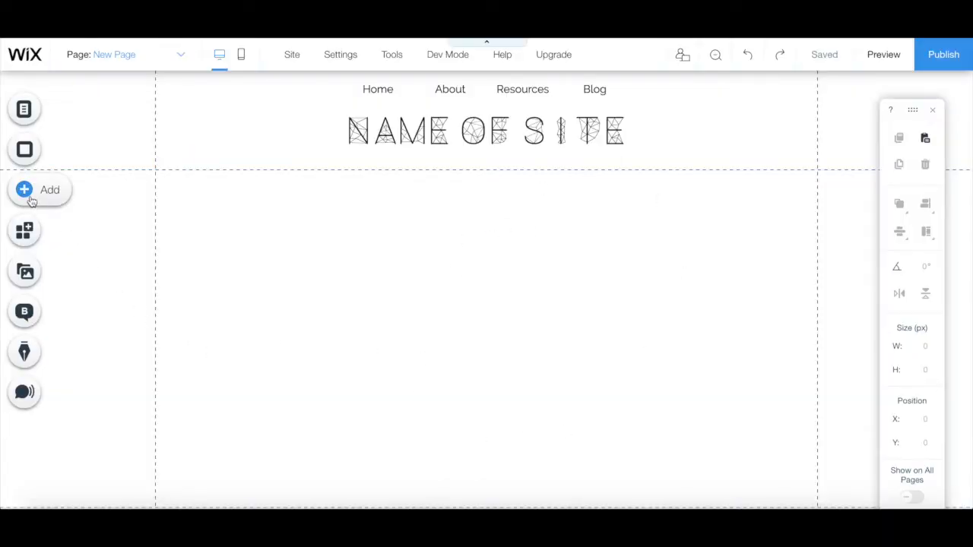
Browse the Add panel's Themed, Text and Icon button designs, ending on Text Buttons
{"action": "left_click", "coordinate": [24, 189]}
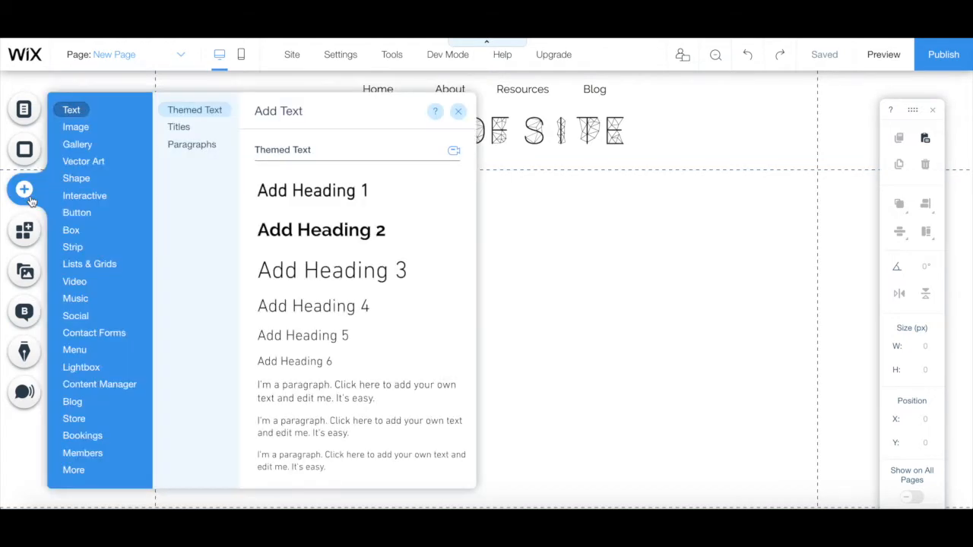
{"action": "left_click", "coordinate": [76, 213]}
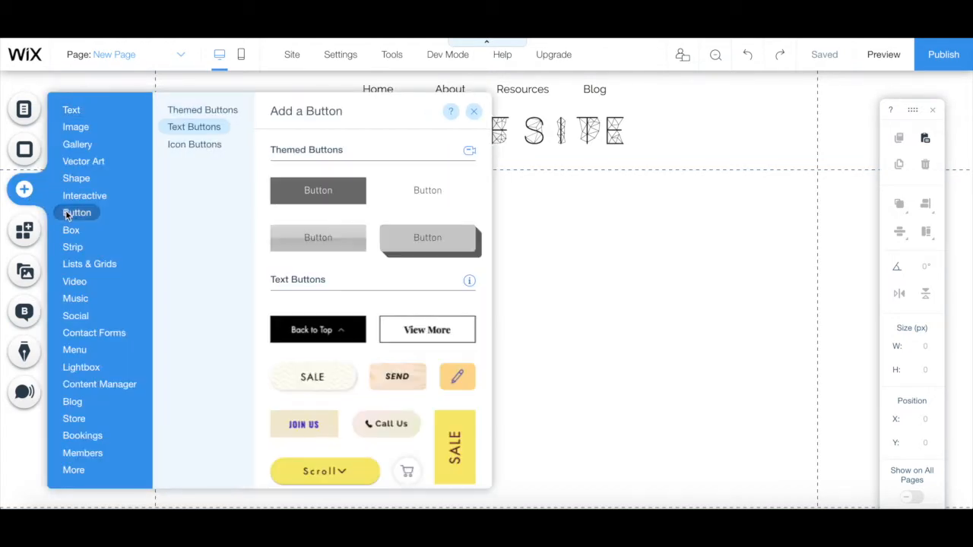
{"action": "left_click", "coordinate": [202, 110]}
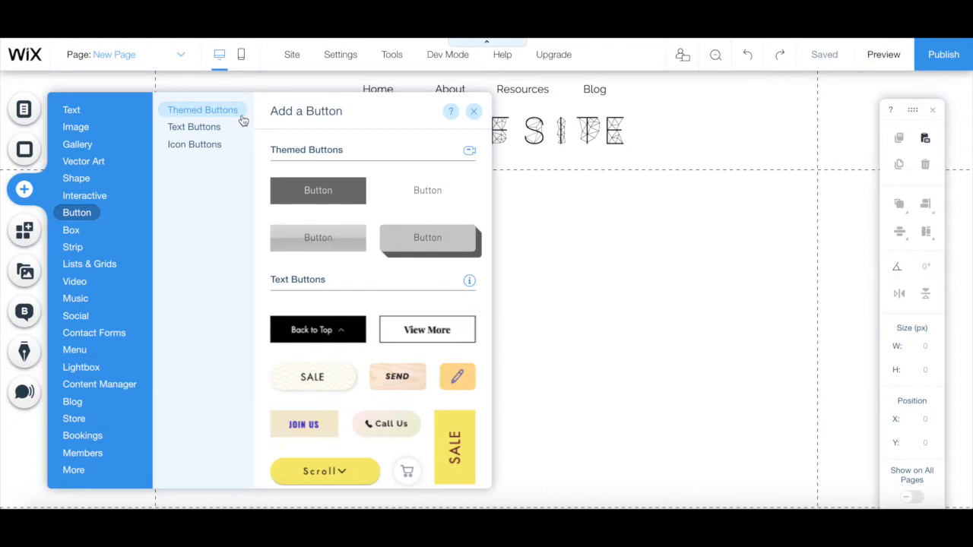
{"action": "left_click", "coordinate": [195, 126]}
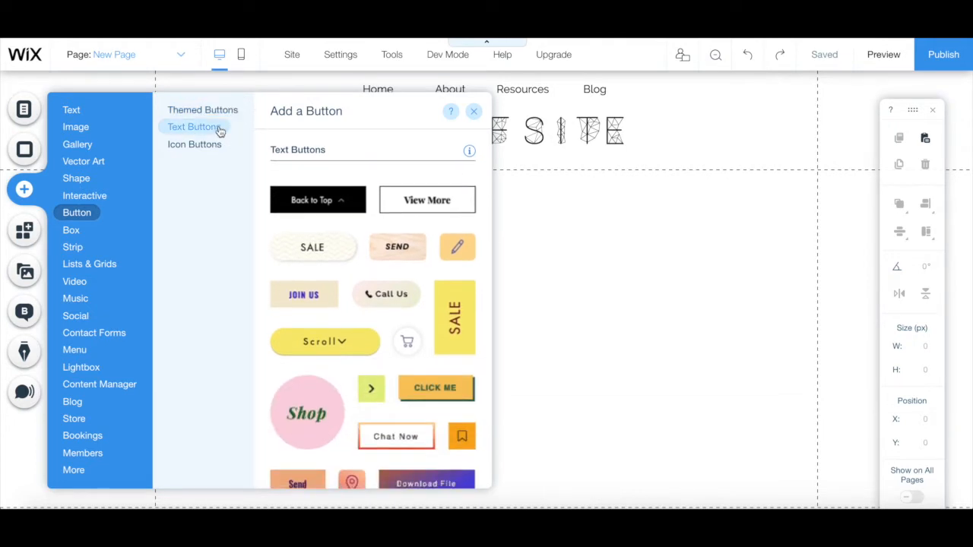
{"action": "left_click", "coordinate": [195, 144]}
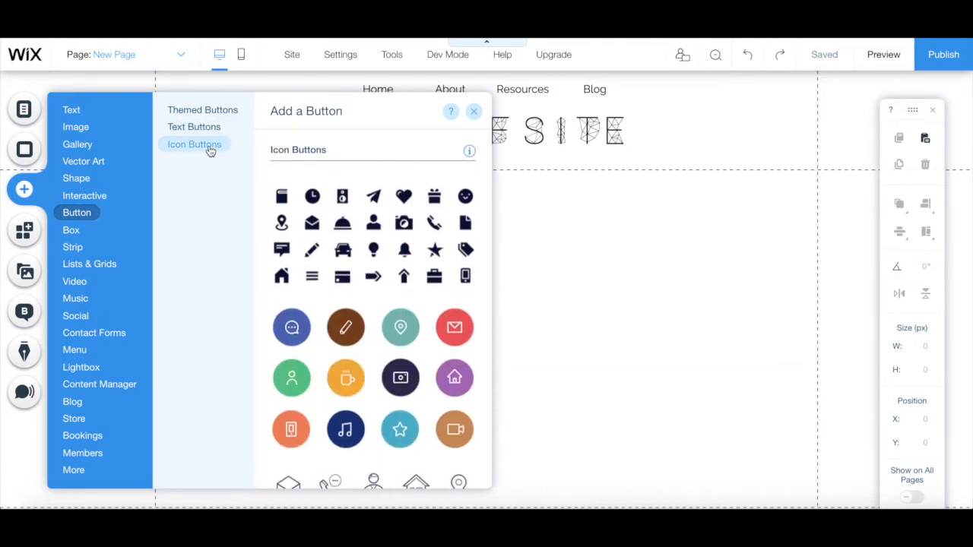
{"action": "left_click", "coordinate": [195, 126]}
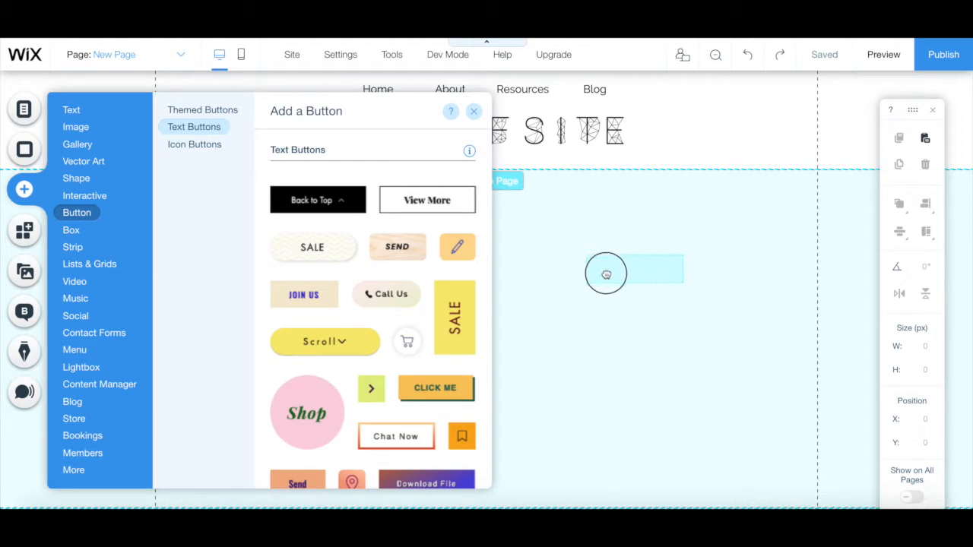
Drop the black Back to Top text button onto the blank page
{"action": "left_click", "coordinate": [318, 201]}
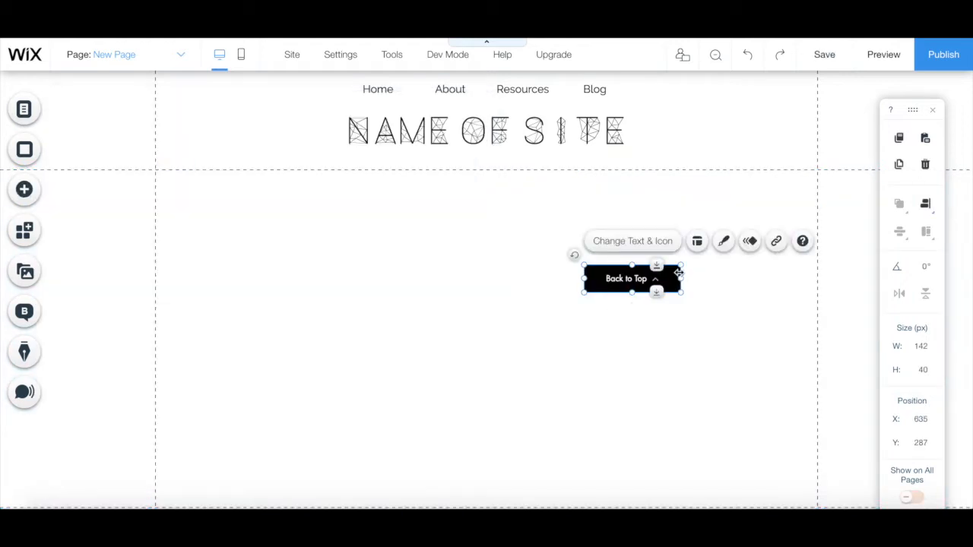
{"action": "mouse_move", "coordinate": [608, 253]}
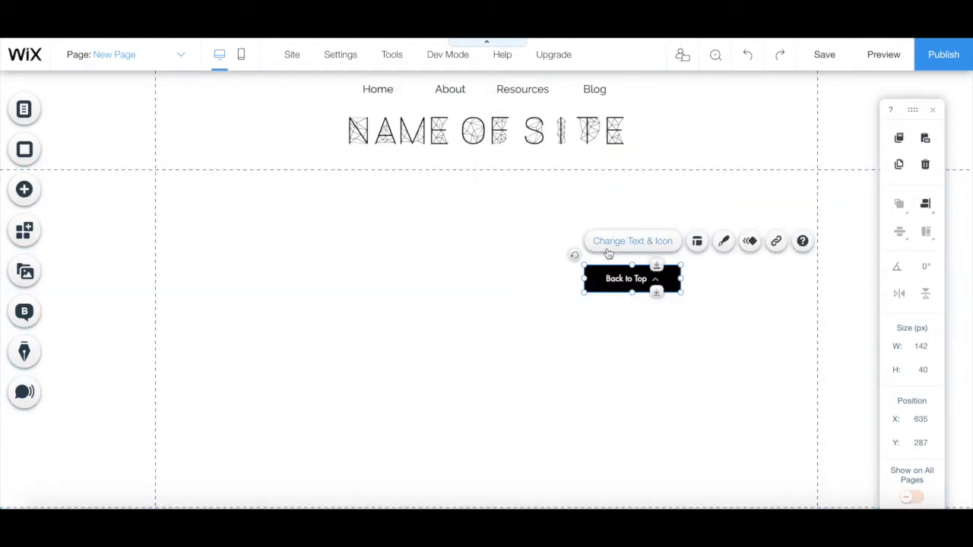
{"action": "mouse_move", "coordinate": [749, 240]}
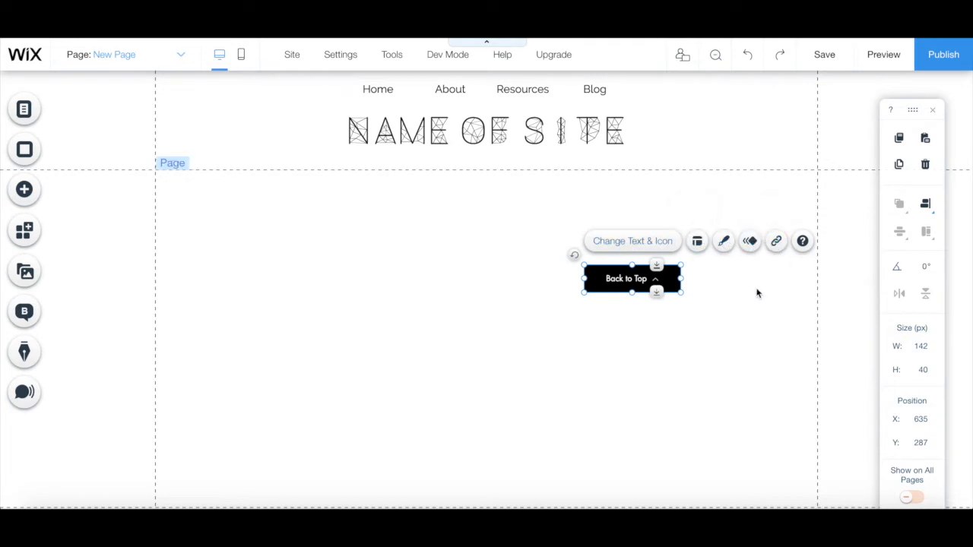
{"action": "mouse_move", "coordinate": [784, 260]}
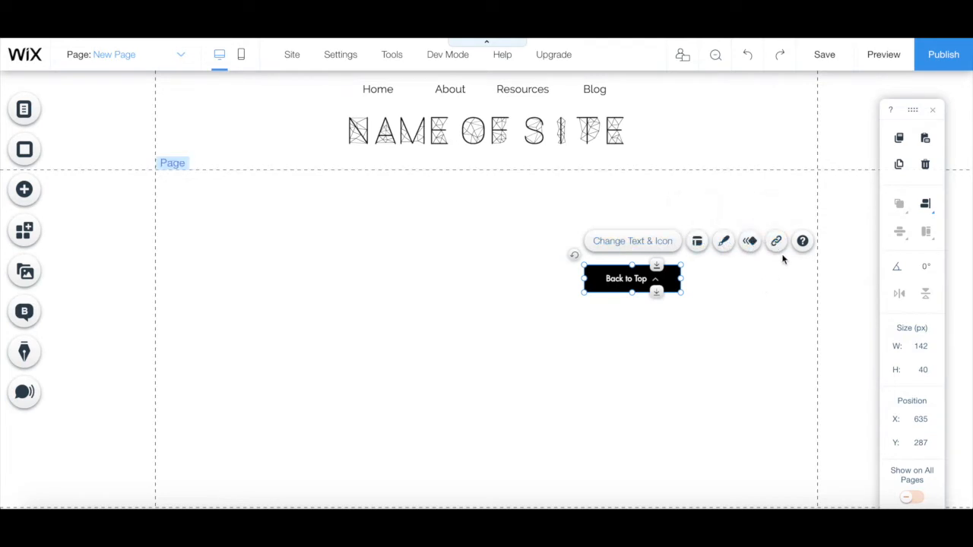
Review the None, Web Address and Page link types with their new/same window options
{"action": "left_click", "coordinate": [776, 240]}
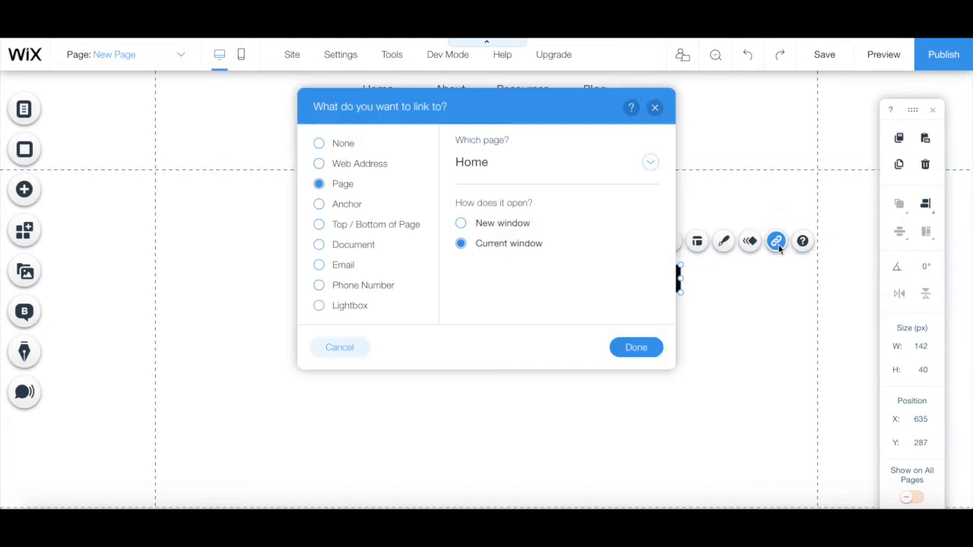
{"action": "mouse_move", "coordinate": [416, 338]}
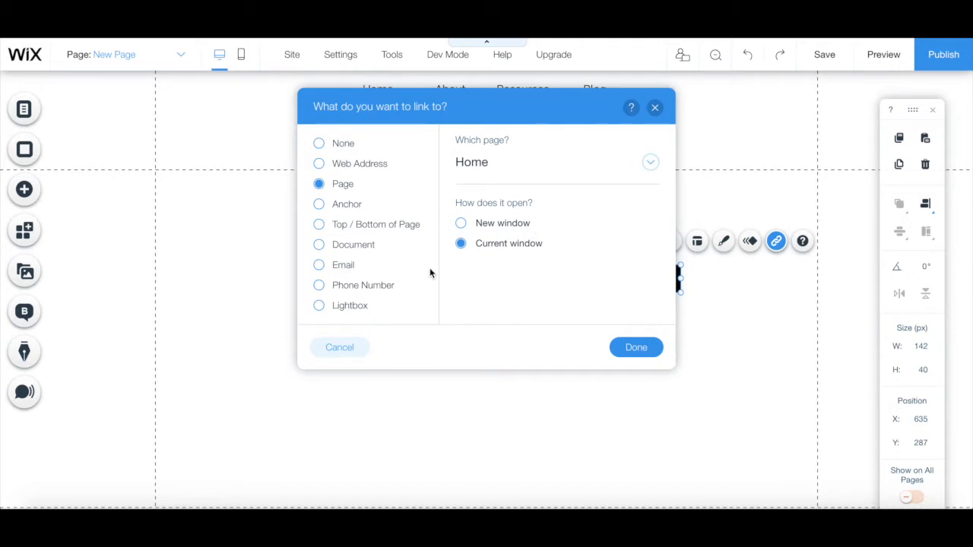
{"action": "left_click", "coordinate": [319, 143]}
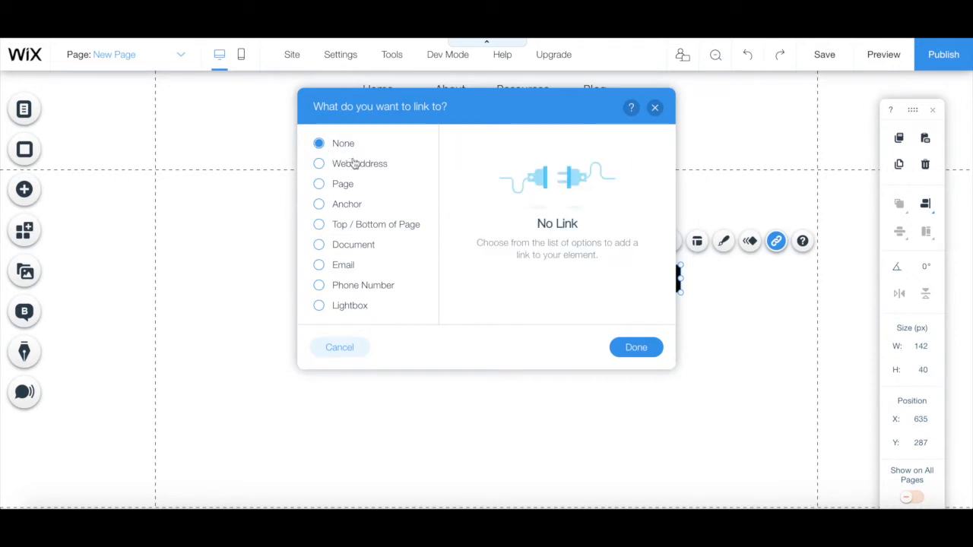
{"action": "left_click", "coordinate": [319, 164]}
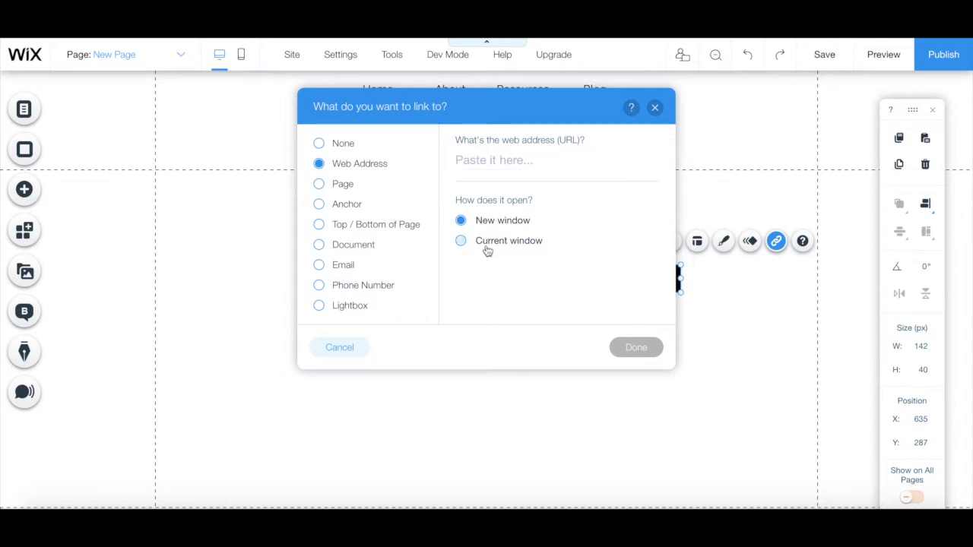
{"action": "left_click", "coordinate": [460, 240]}
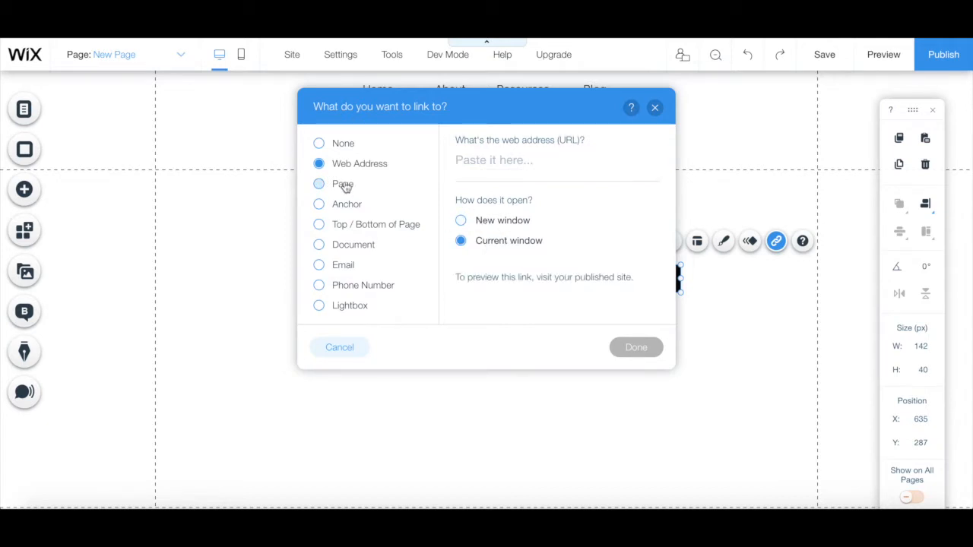
{"action": "left_click", "coordinate": [319, 184]}
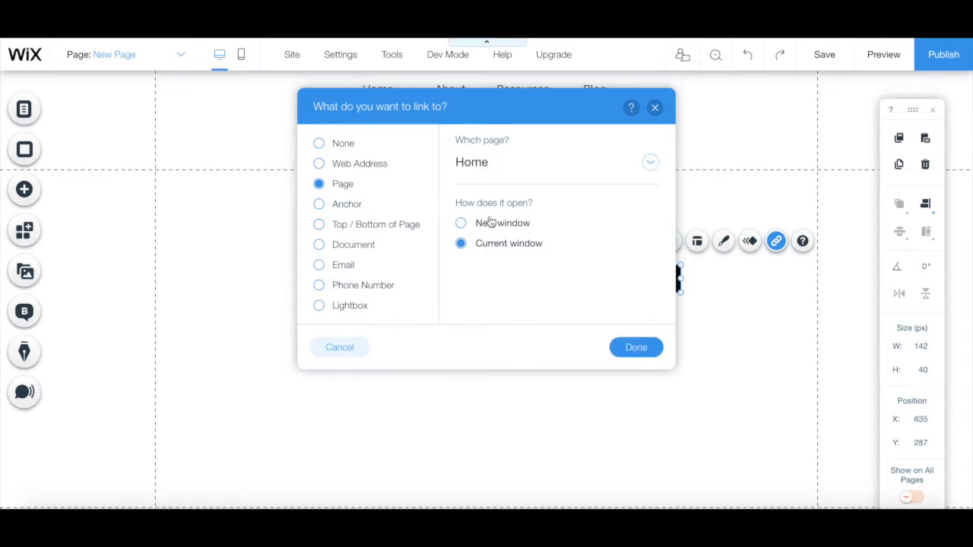
{"action": "left_click", "coordinate": [461, 222]}
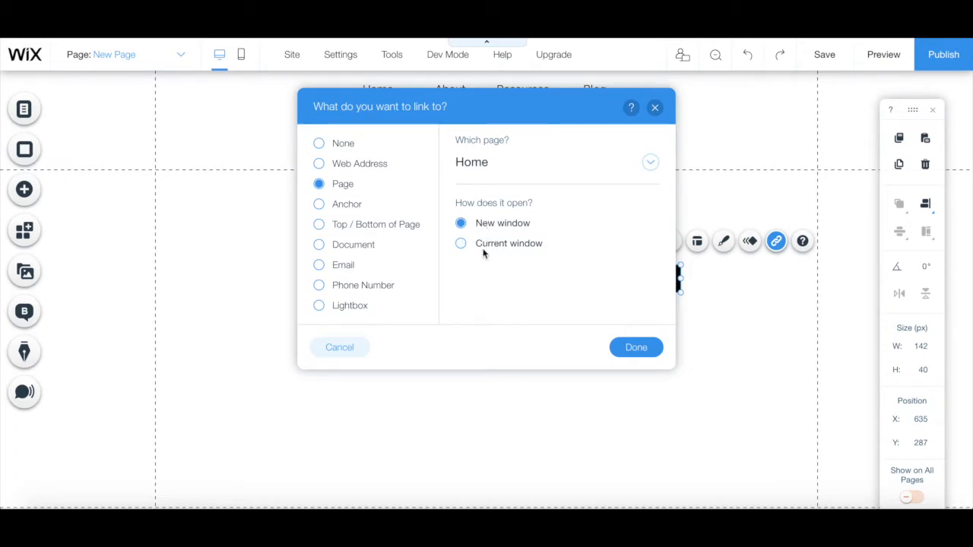
{"action": "left_click", "coordinate": [461, 243]}
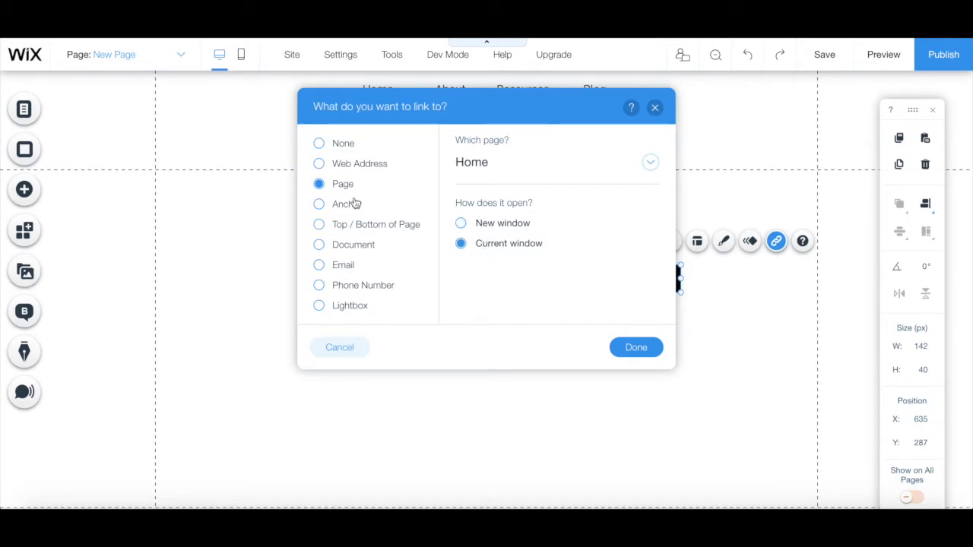
Look through Anchor, Top/Bottom, Document, Email and Phone, then link to the Subscribe (Black & White) lightbox
{"action": "left_click", "coordinate": [319, 204]}
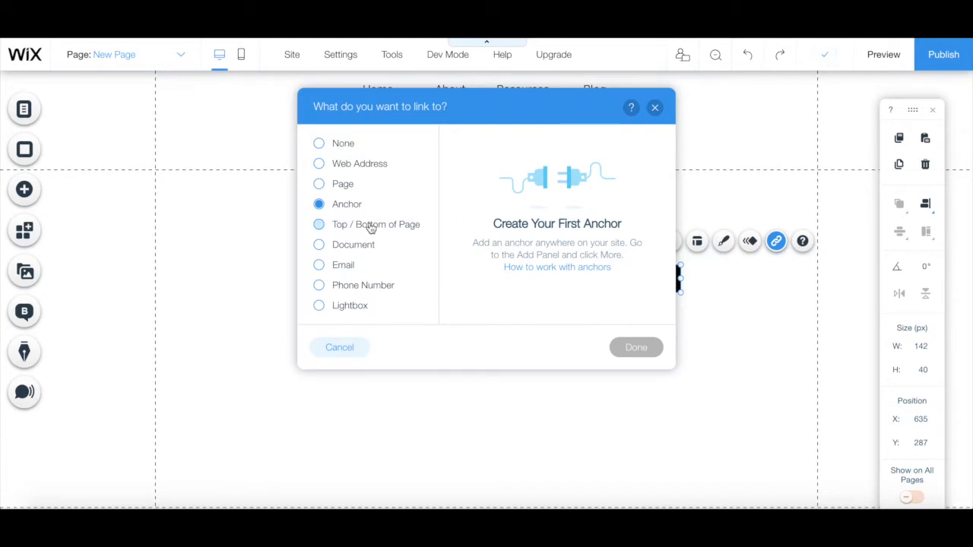
{"action": "left_click", "coordinate": [320, 225]}
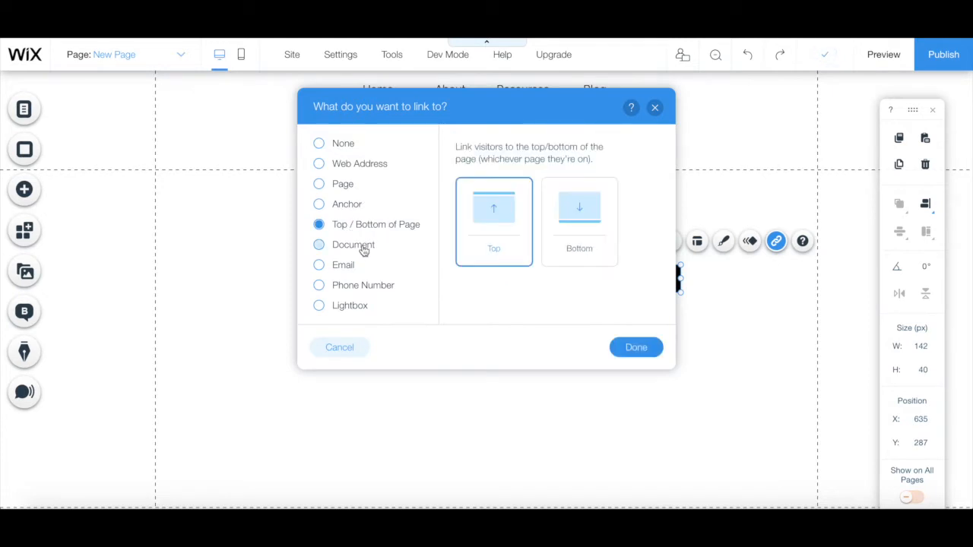
{"action": "left_click", "coordinate": [319, 244]}
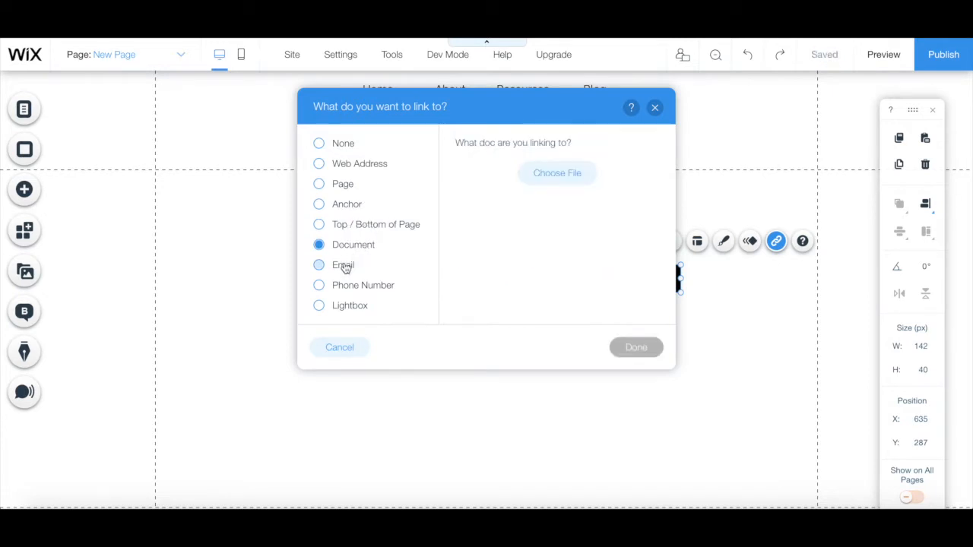
{"action": "left_click", "coordinate": [319, 265]}
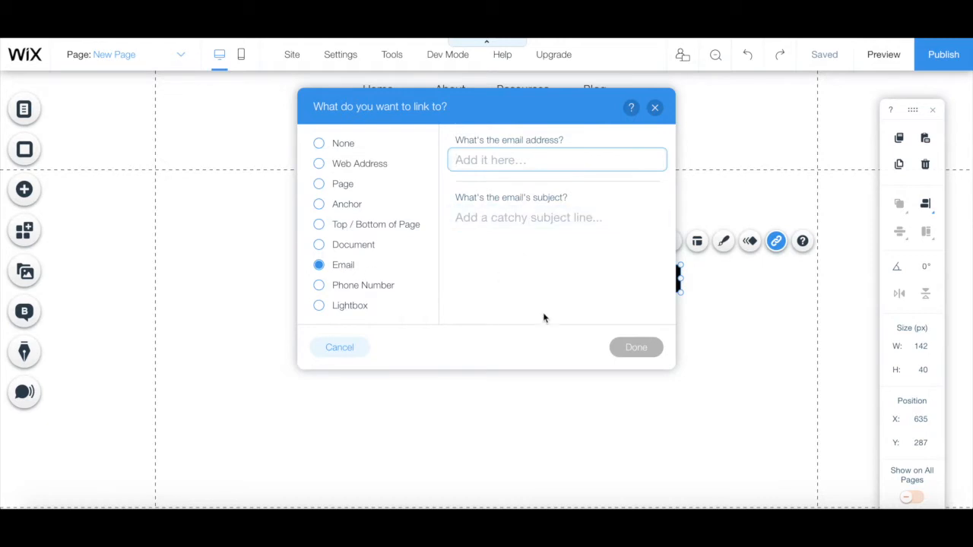
{"action": "mouse_move", "coordinate": [619, 255]}
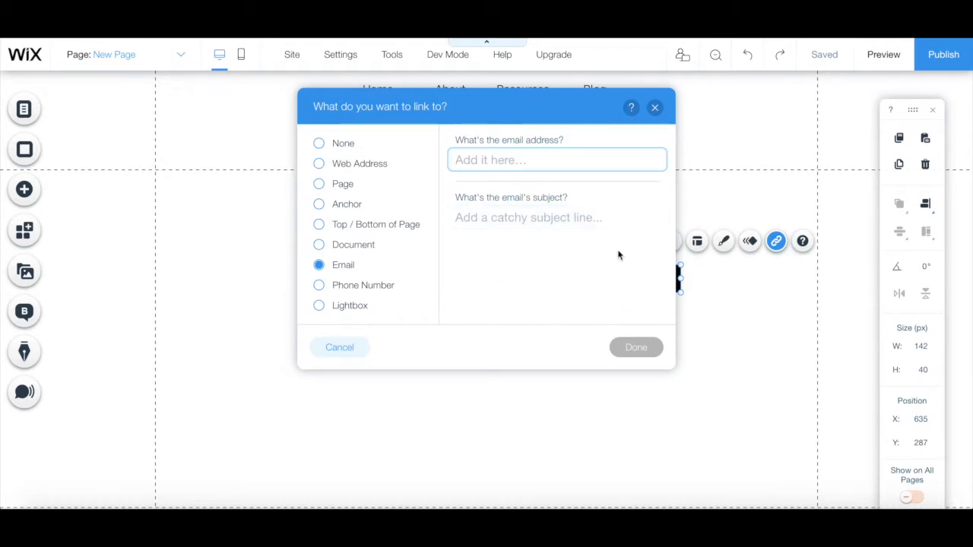
{"action": "left_click", "coordinate": [320, 286]}
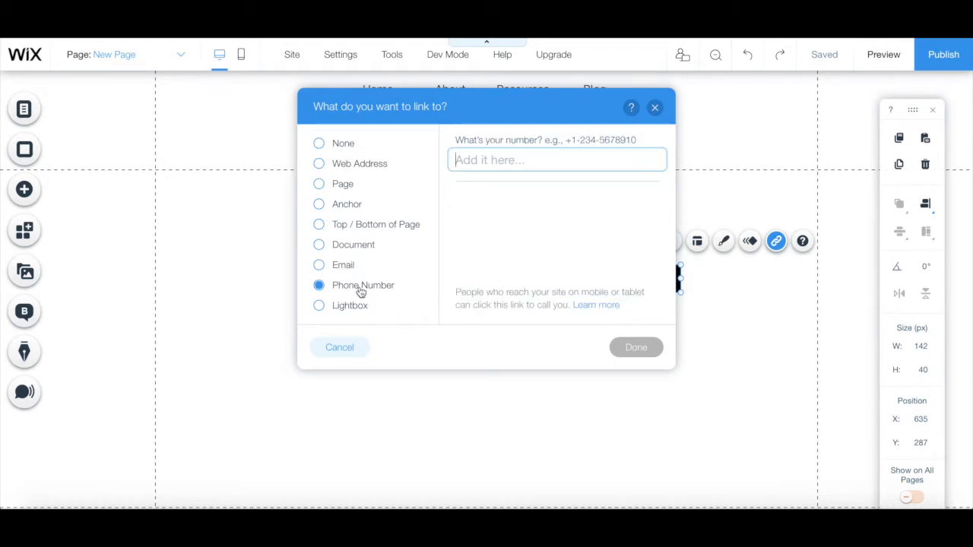
{"action": "left_click", "coordinate": [320, 304]}
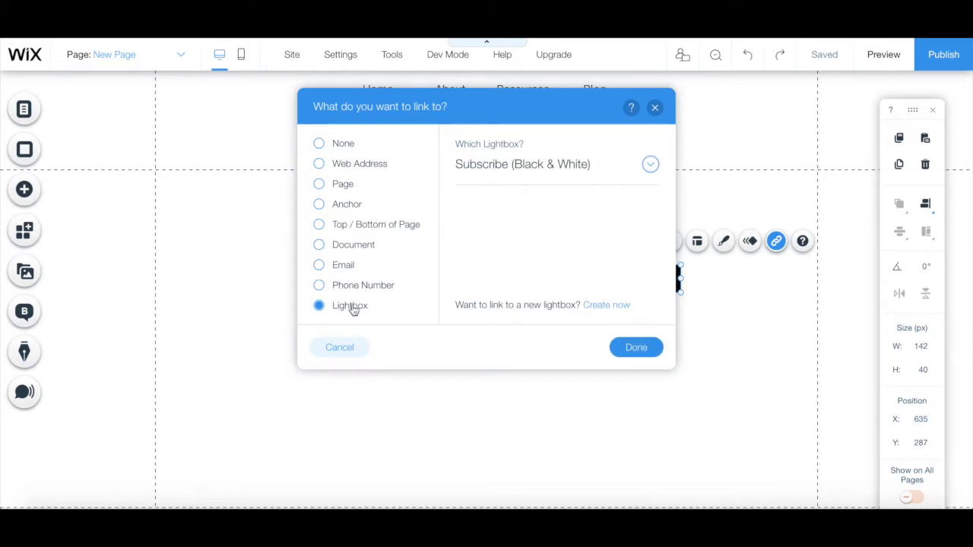
{"action": "mouse_move", "coordinate": [530, 181]}
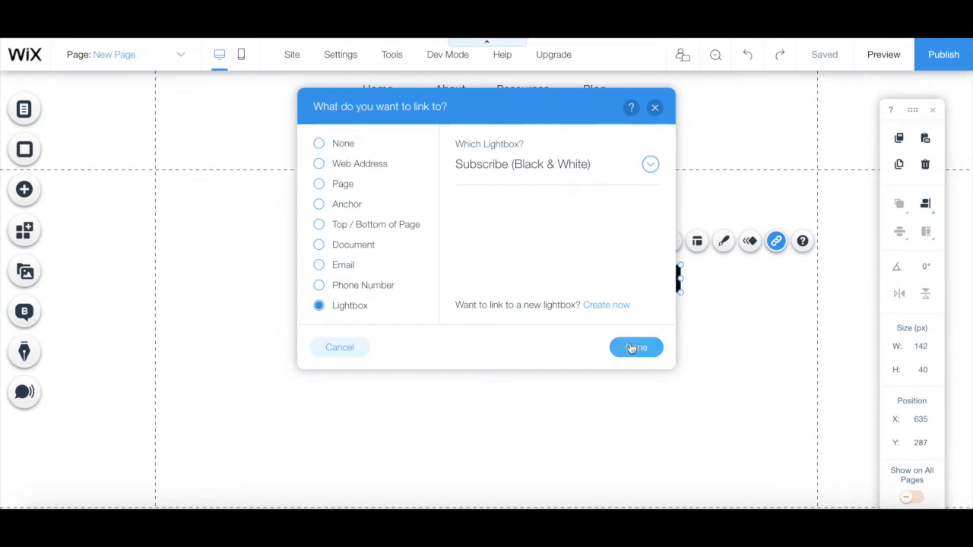
{"action": "left_click", "coordinate": [636, 346]}
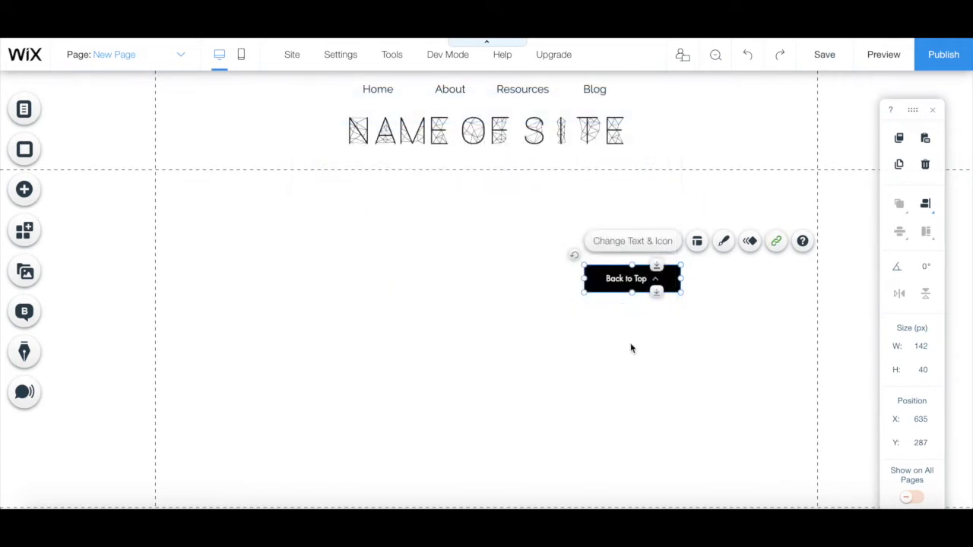
{"action": "mouse_move", "coordinate": [603, 347]}
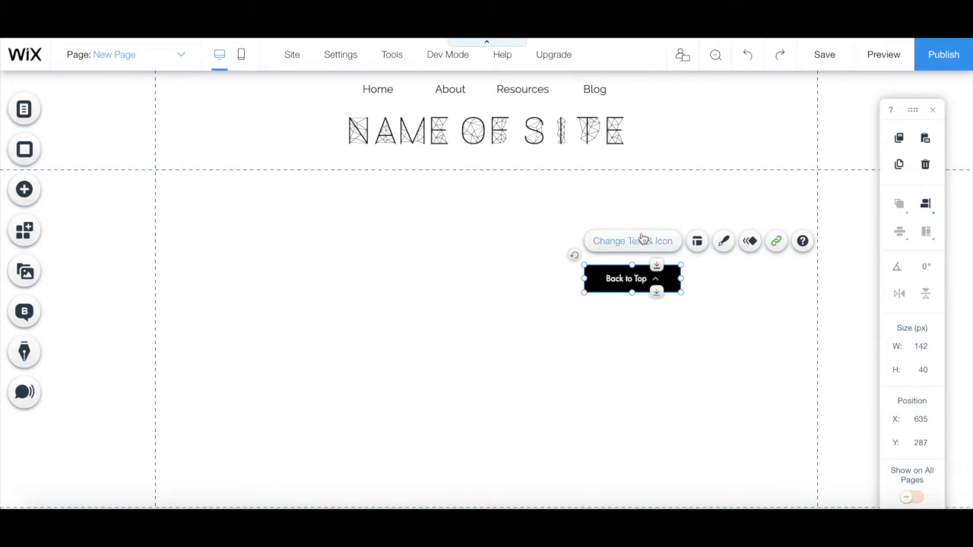
{"action": "mouse_move", "coordinate": [724, 240]}
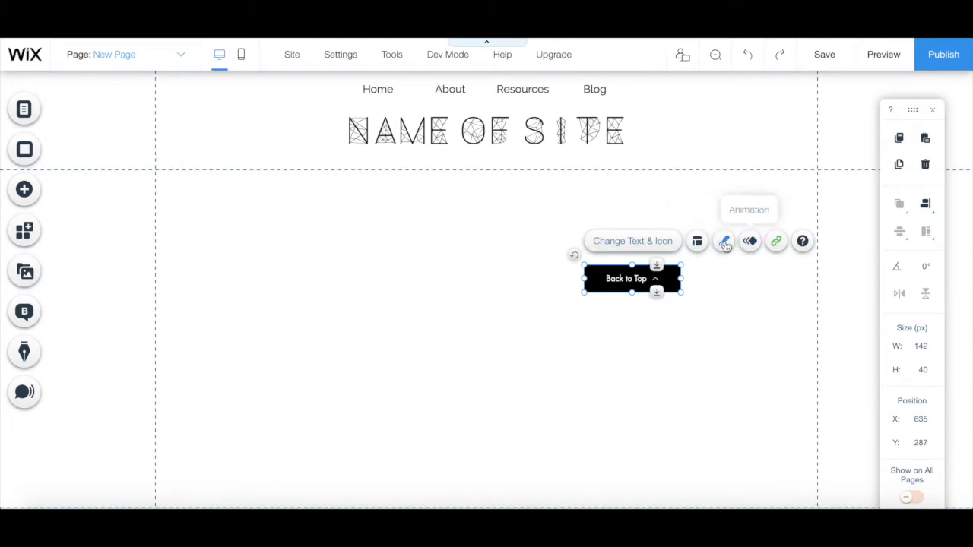
{"action": "mouse_move", "coordinate": [636, 246]}
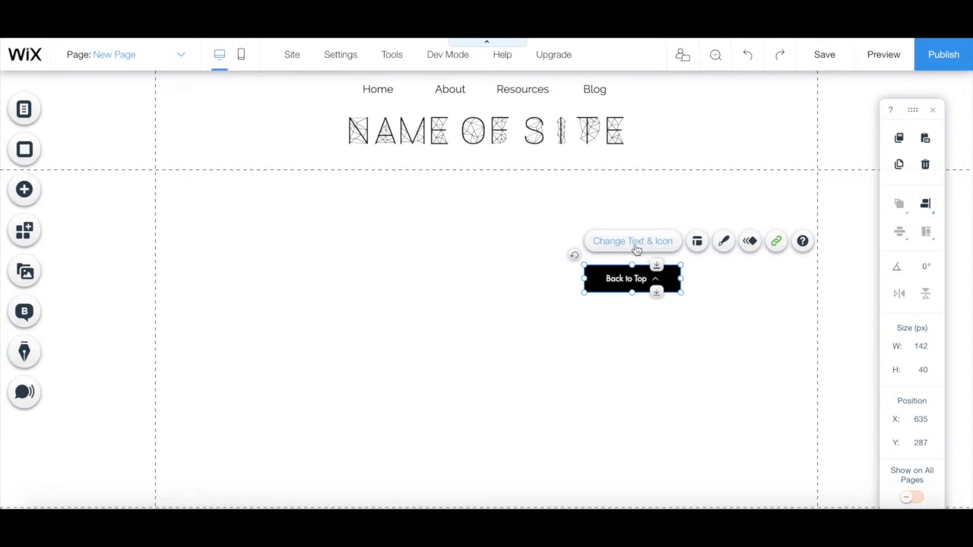
Check the Button Settings' link field and reconfirm the Subscribe (Black & White) lightbox link
{"action": "left_click", "coordinate": [633, 240]}
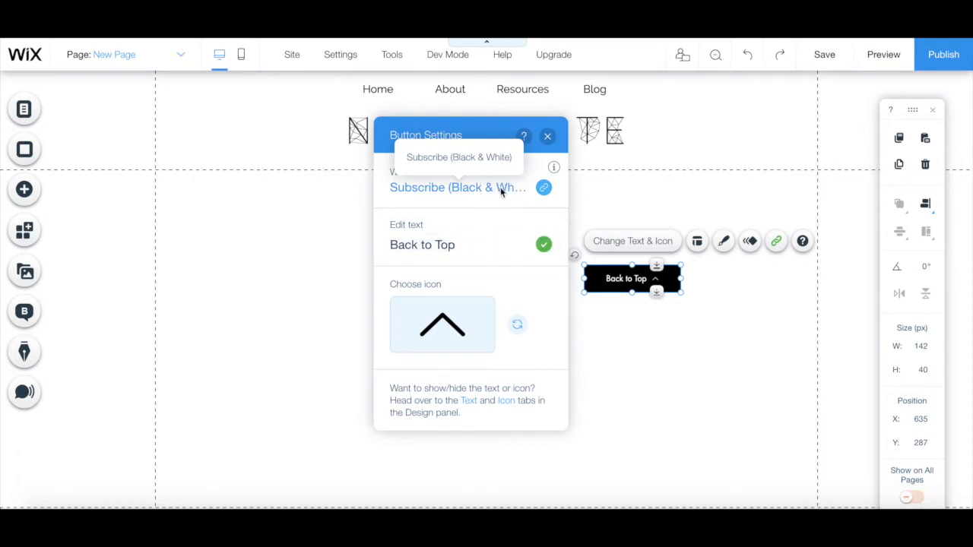
{"action": "left_click", "coordinate": [545, 189]}
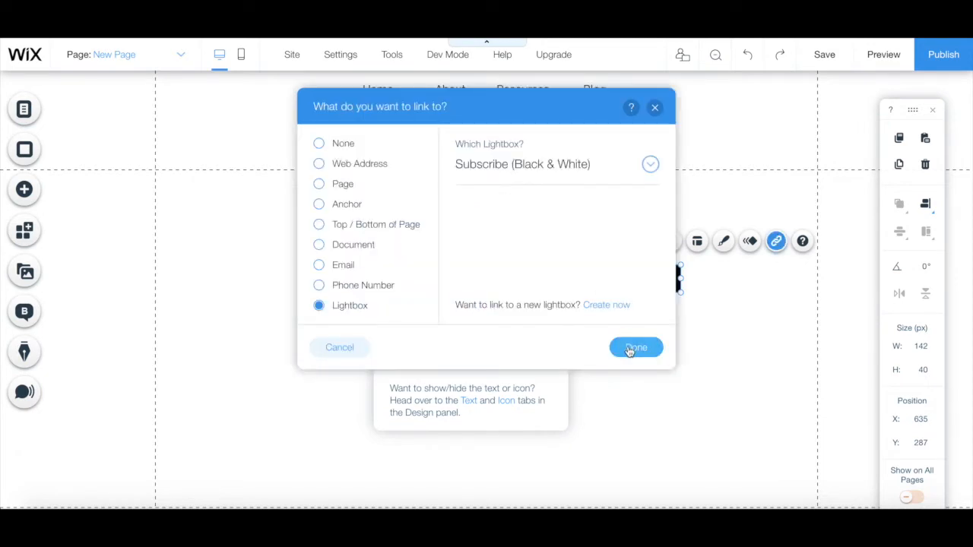
{"action": "left_click", "coordinate": [636, 346]}
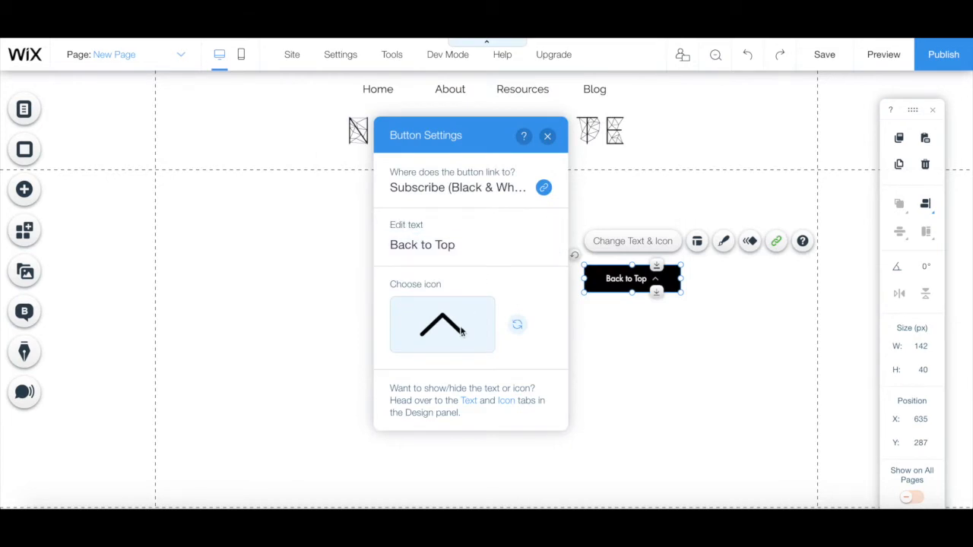
{"action": "mouse_move", "coordinate": [696, 240]}
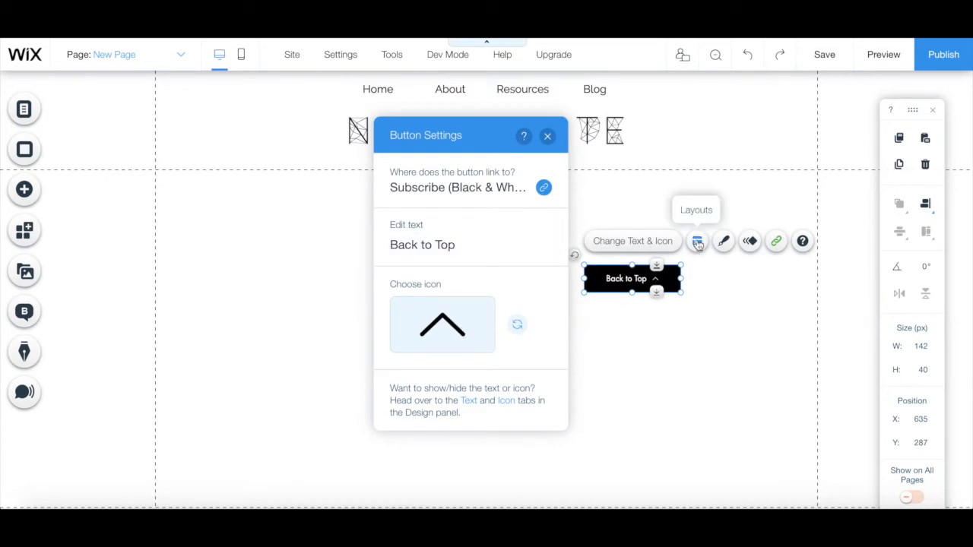
Review the Layout tab keeping text and icon shown for the Regular state
{"action": "left_click", "coordinate": [723, 240]}
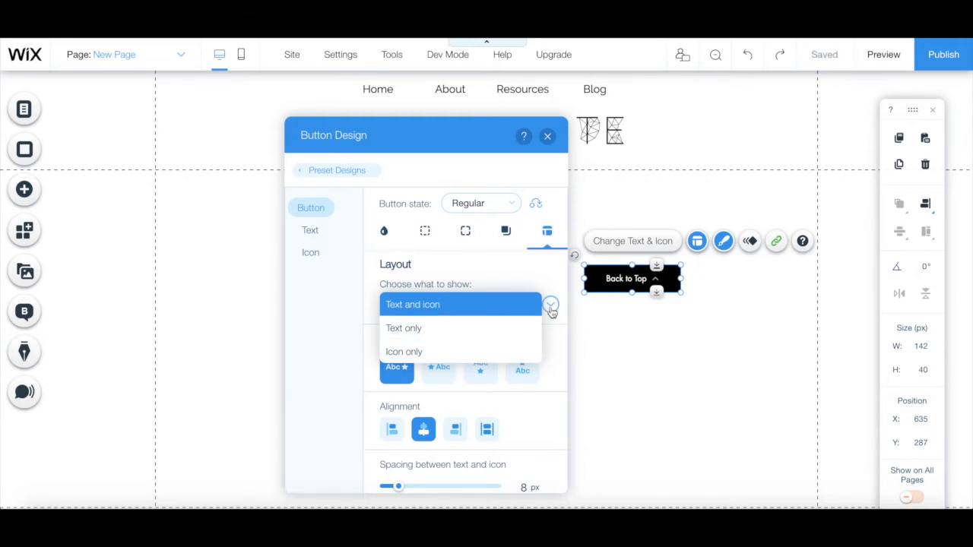
{"action": "left_click", "coordinate": [413, 304]}
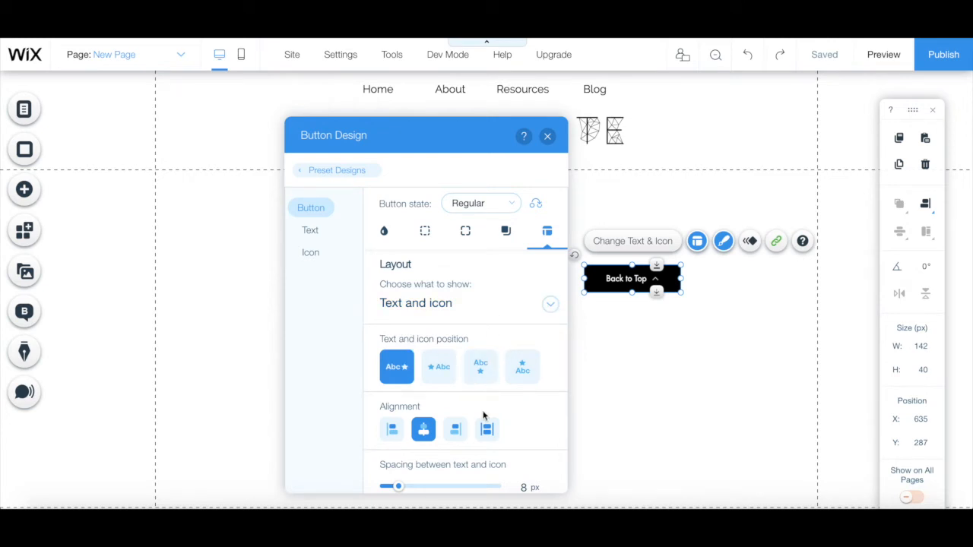
{"action": "scroll", "scroll_direction": "down", "scroll_amount": 3}
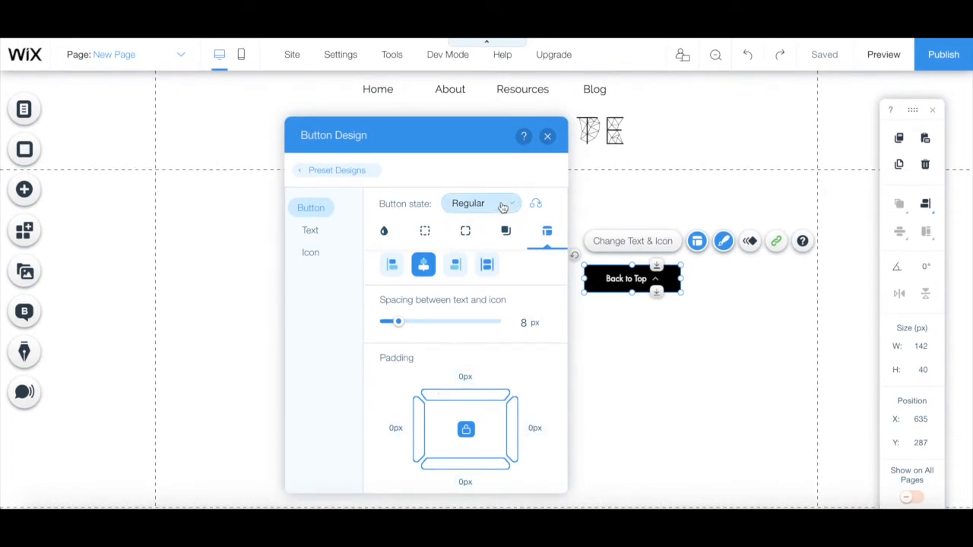
{"action": "left_click", "coordinate": [480, 204]}
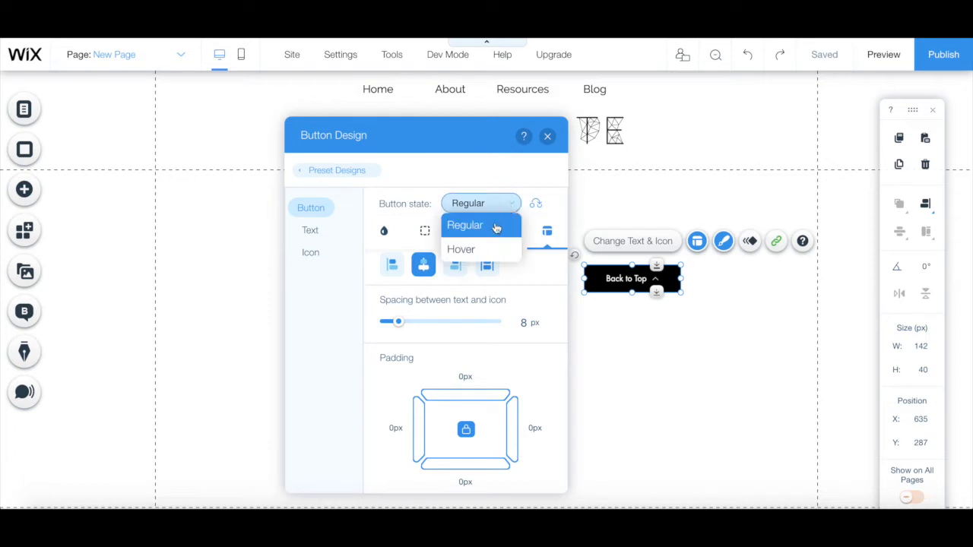
{"action": "left_click", "coordinate": [310, 231]}
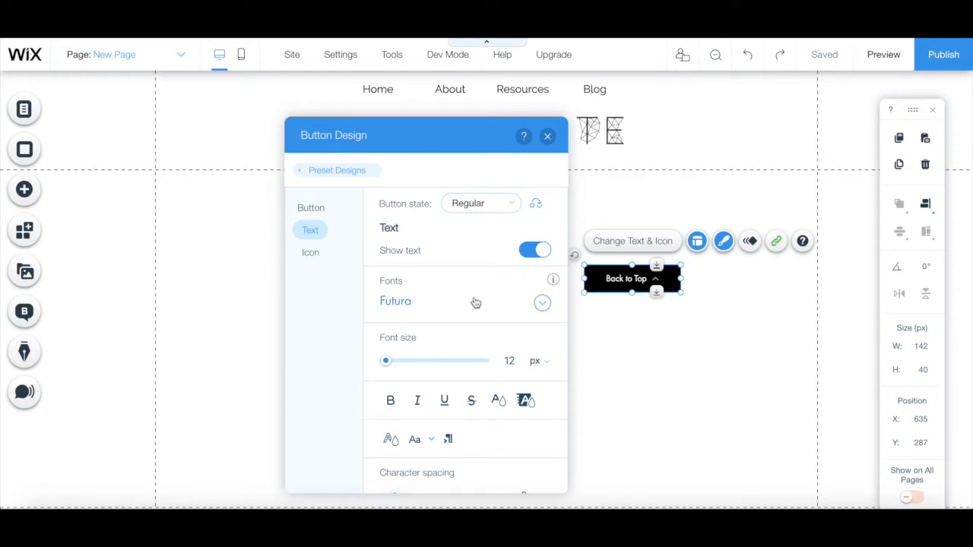
{"action": "scroll", "scroll_direction": "down", "scroll_amount": 3}
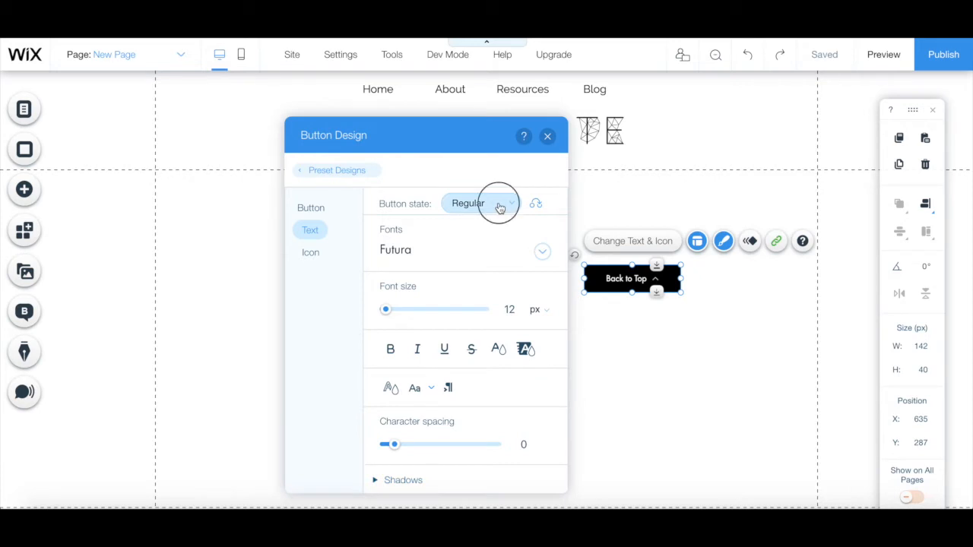
View the Text and Icon styling for the Hover state, then return to the preset designs
{"action": "left_click", "coordinate": [481, 204]}
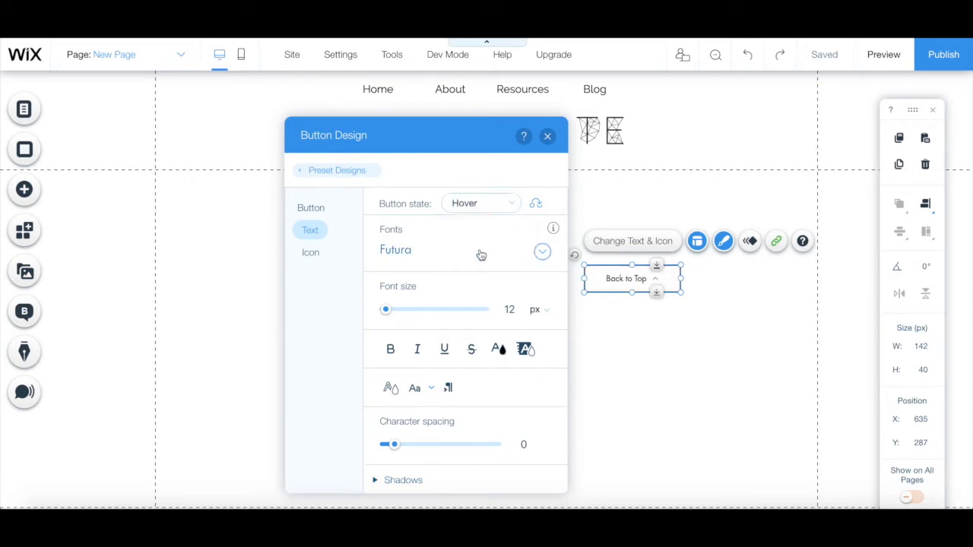
{"action": "left_click", "coordinate": [311, 253]}
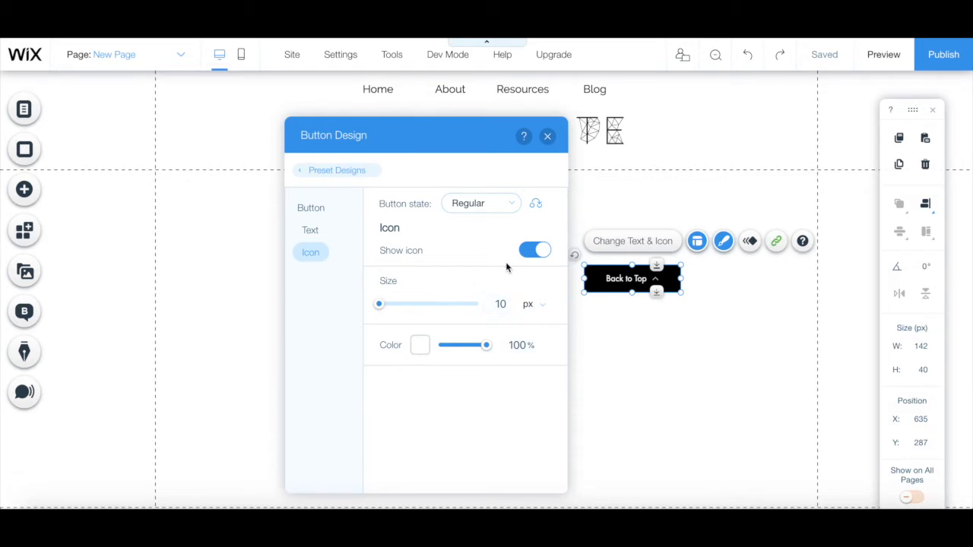
{"action": "mouse_move", "coordinate": [442, 310]}
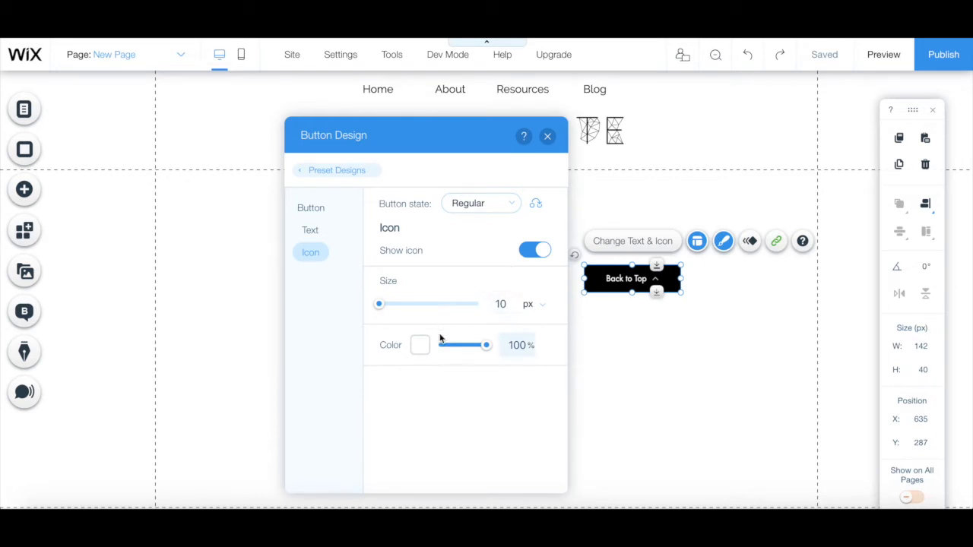
{"action": "left_click", "coordinate": [481, 204]}
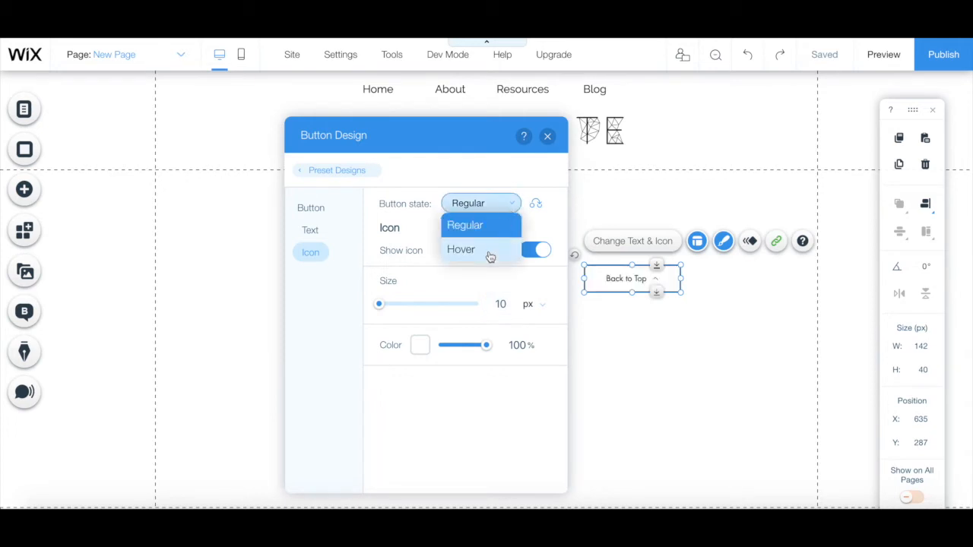
{"action": "left_click", "coordinate": [461, 250]}
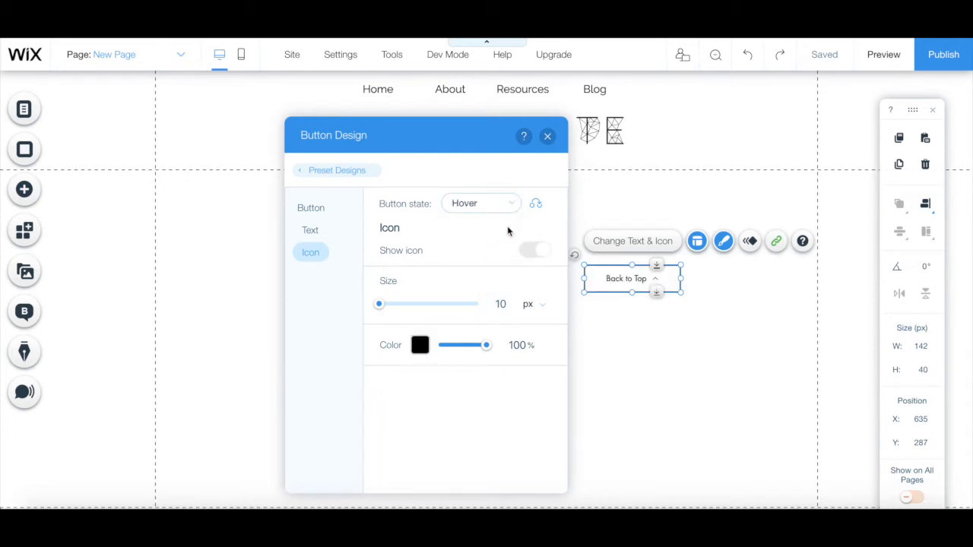
{"action": "left_click", "coordinate": [338, 170]}
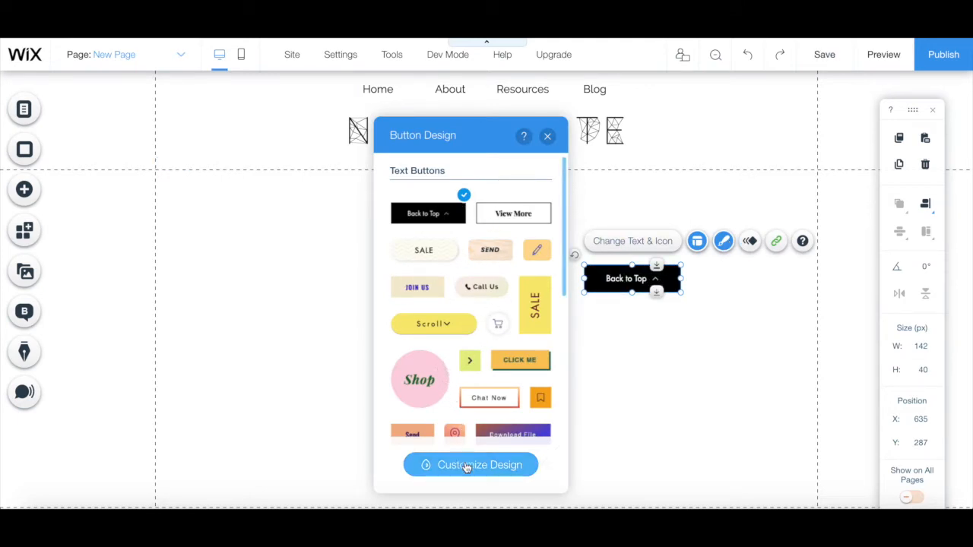
Customize the design and review the border, corner and layout settings
{"action": "left_click", "coordinate": [470, 465]}
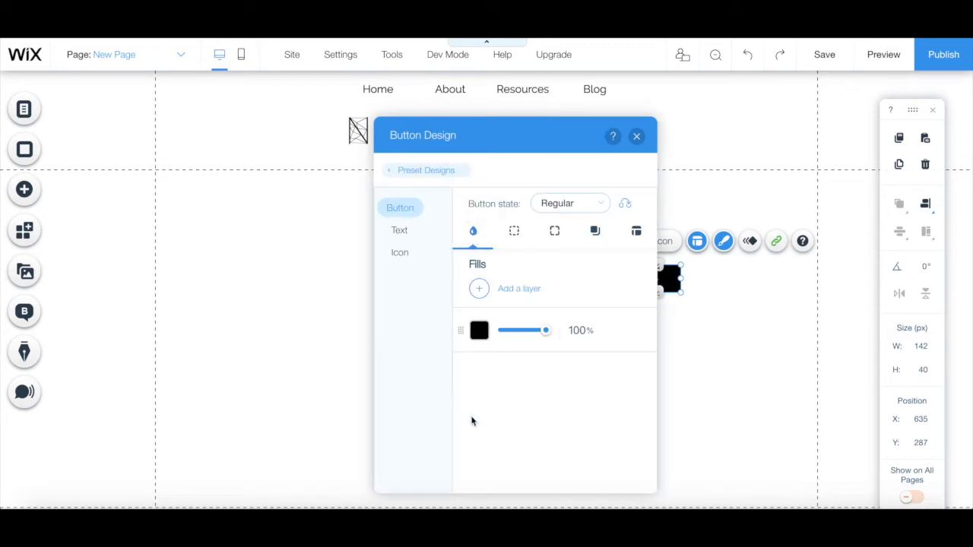
{"action": "mouse_move", "coordinate": [514, 231]}
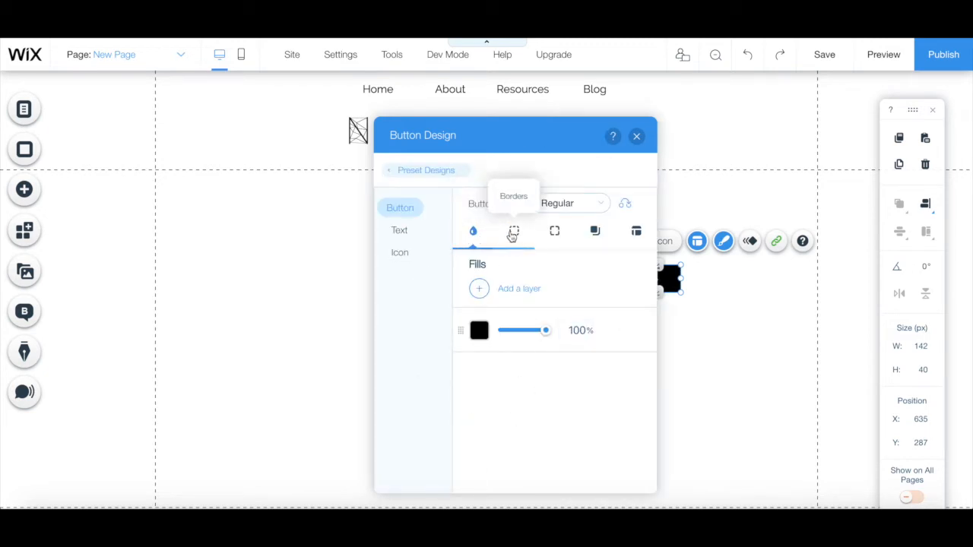
{"action": "left_click", "coordinate": [553, 231]}
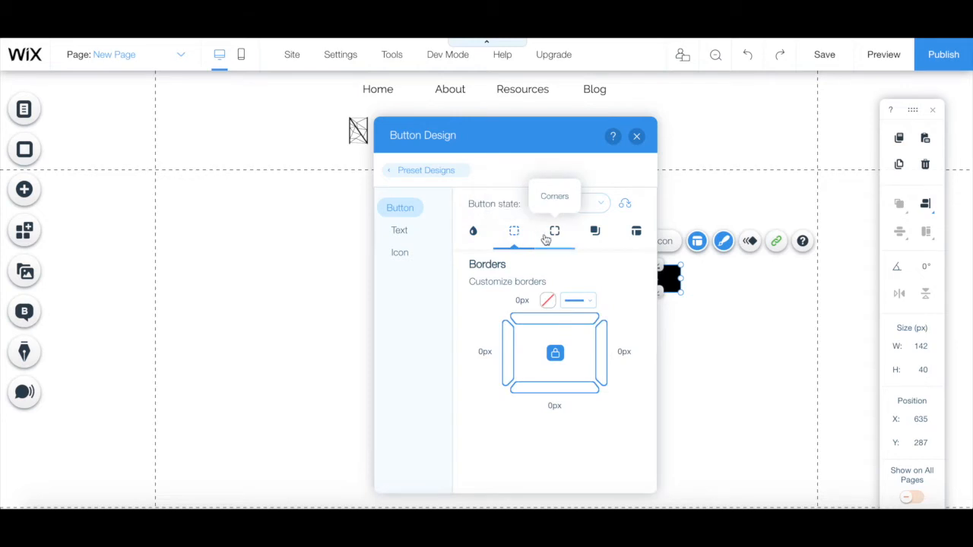
{"action": "left_click", "coordinate": [594, 231]}
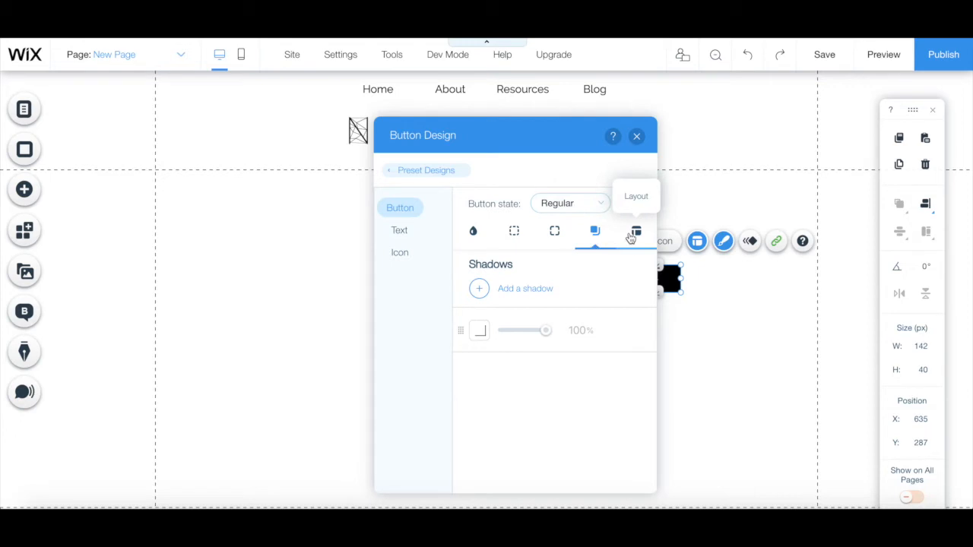
{"action": "left_click", "coordinate": [636, 231]}
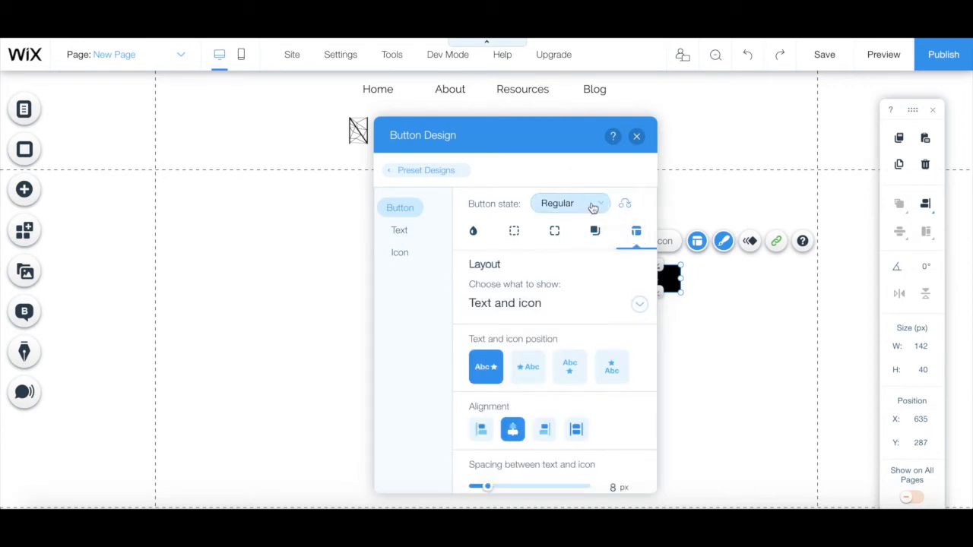
{"action": "left_click", "coordinate": [570, 204]}
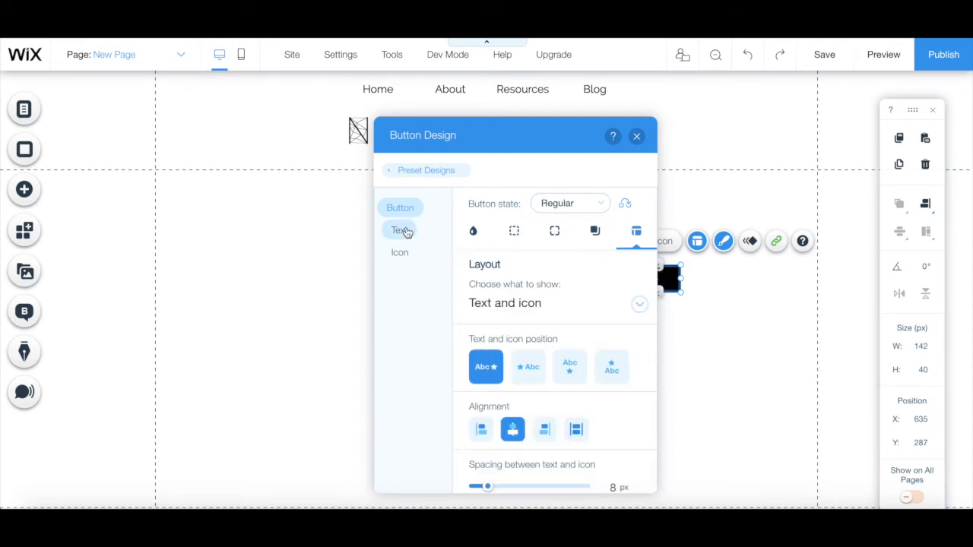
Review the Text and Icon sections and switch the button state to Hover
{"action": "left_click", "coordinate": [399, 231]}
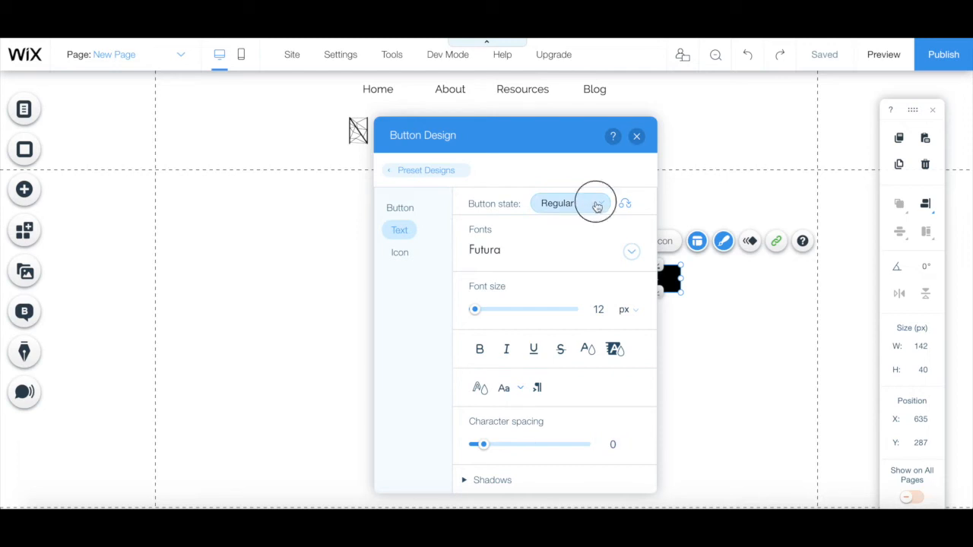
{"action": "left_click", "coordinate": [570, 204]}
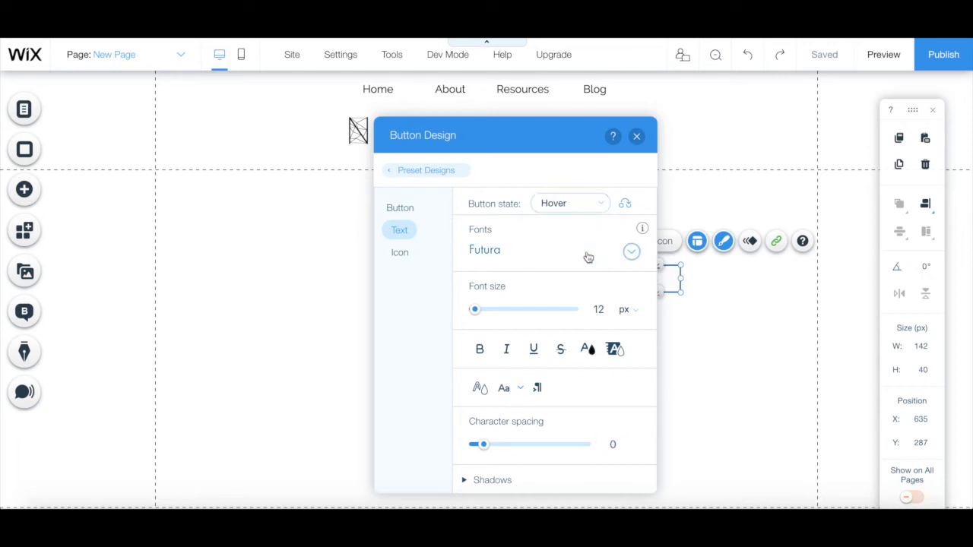
{"action": "left_click", "coordinate": [399, 253]}
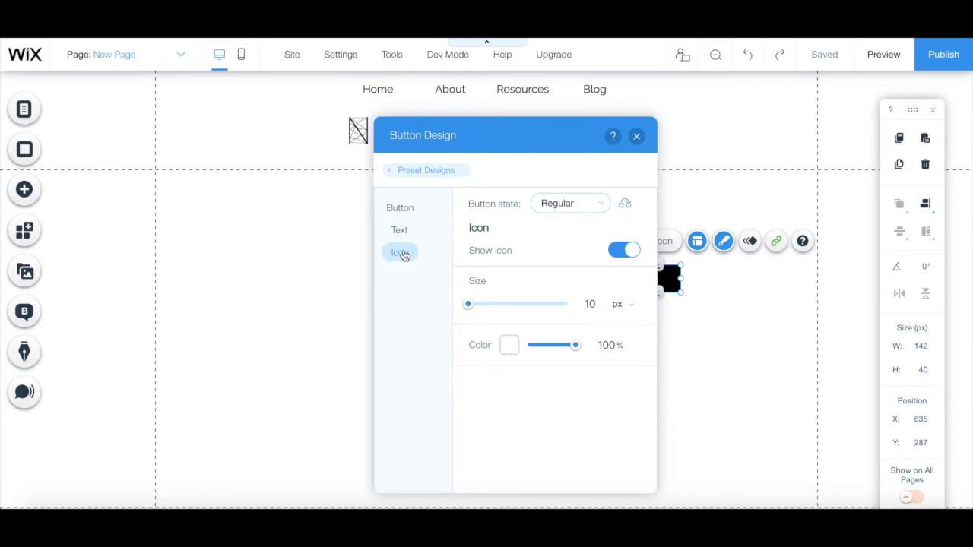
{"action": "mouse_move", "coordinate": [581, 259]}
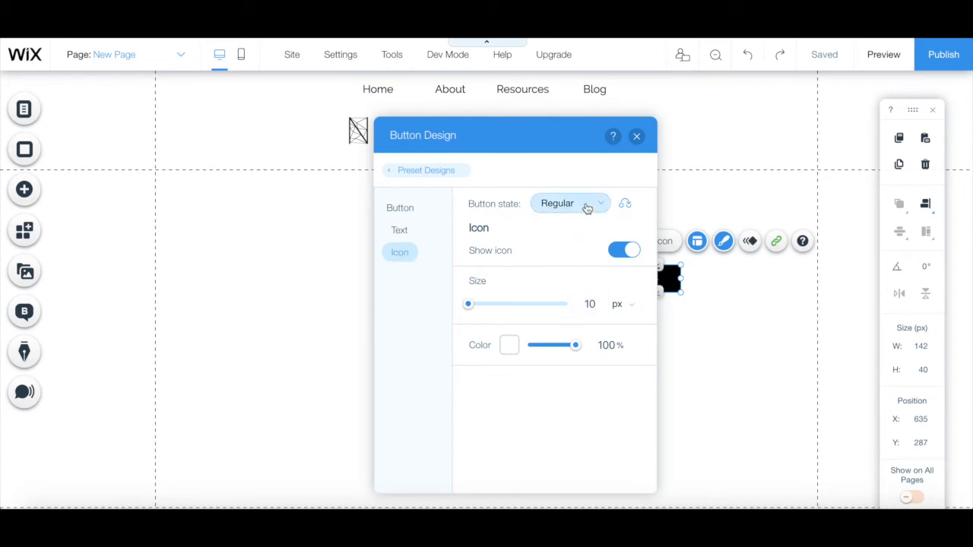
{"action": "left_click", "coordinate": [570, 204]}
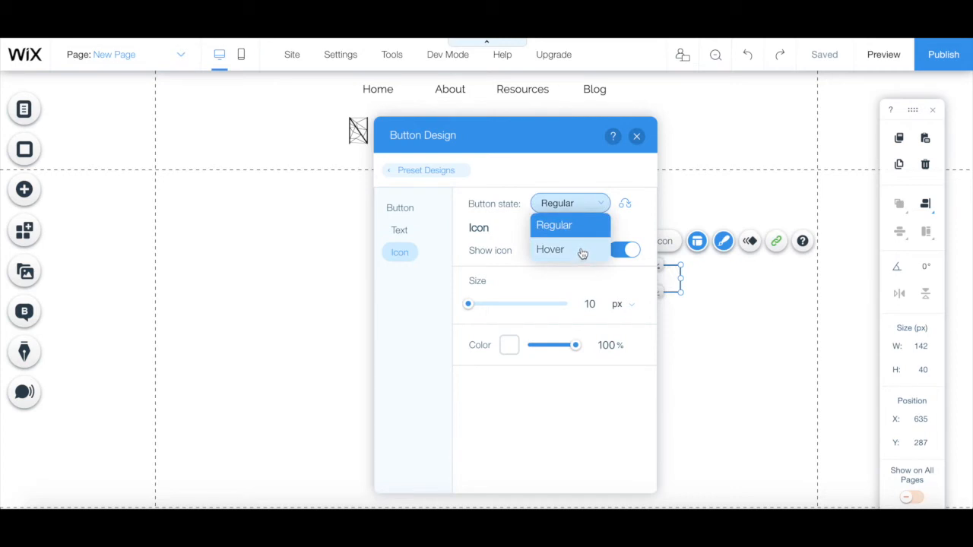
{"action": "left_click", "coordinate": [551, 250]}
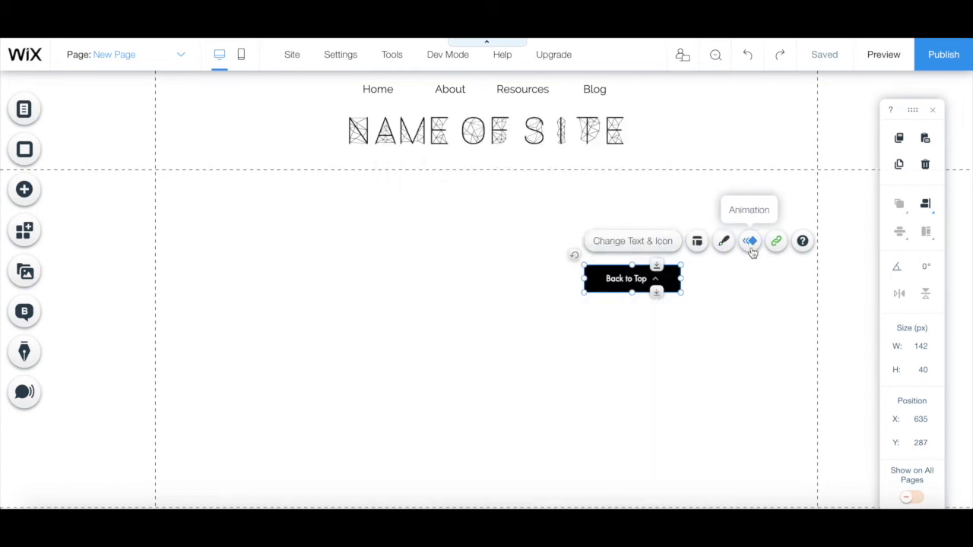
Apply the Slide-In animation to the button and bring up its Customize settings
{"action": "left_click", "coordinate": [750, 240]}
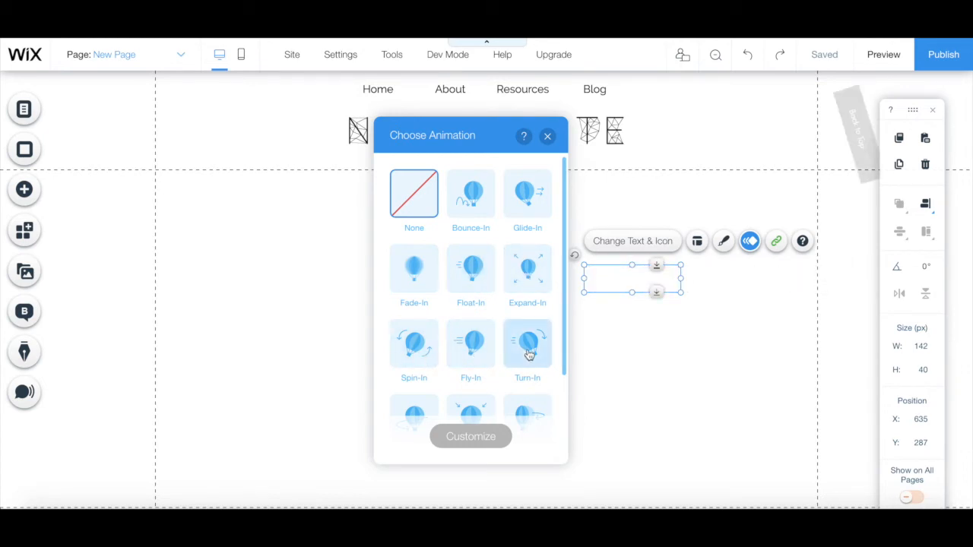
{"action": "scroll", "scroll_direction": "down", "scroll_amount": 3}
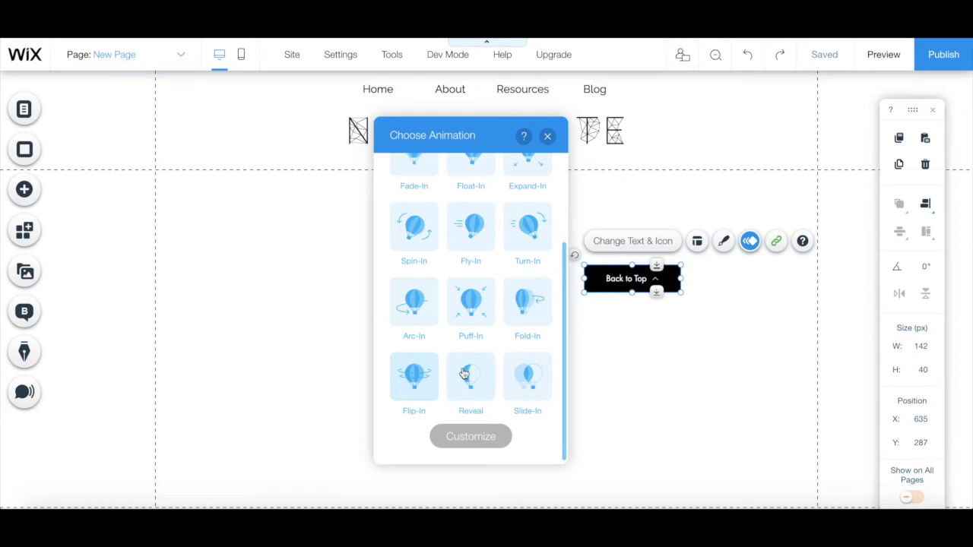
{"action": "mouse_move", "coordinate": [528, 377]}
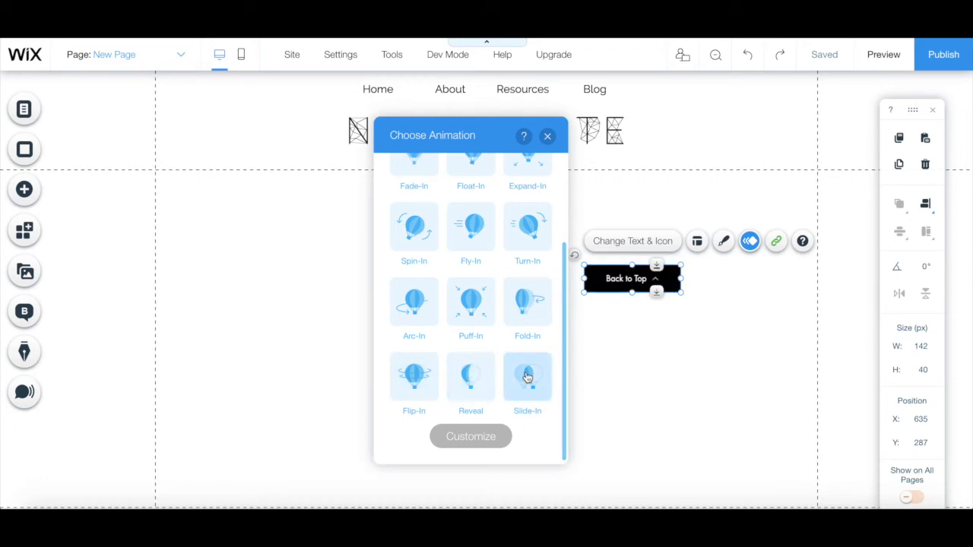
{"action": "left_click", "coordinate": [526, 377]}
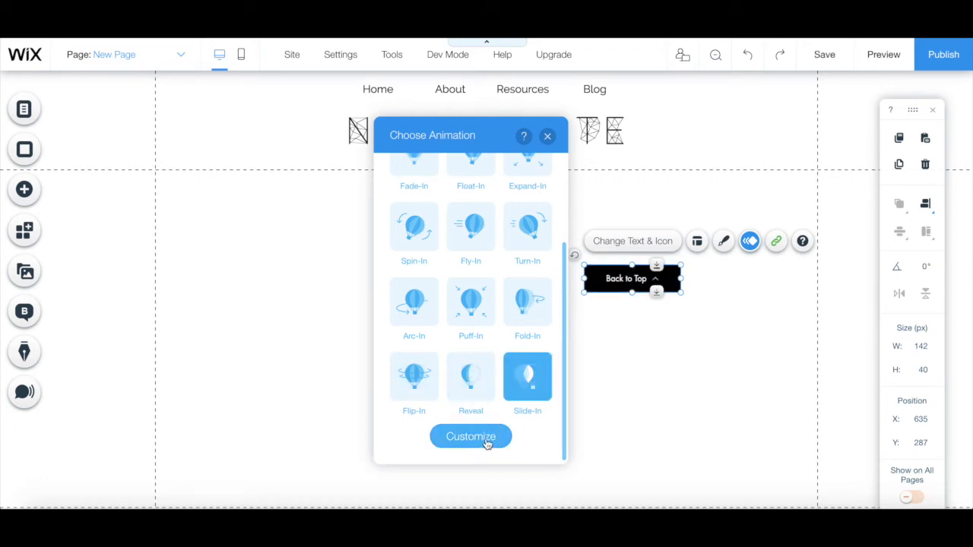
{"action": "left_click", "coordinate": [472, 437]}
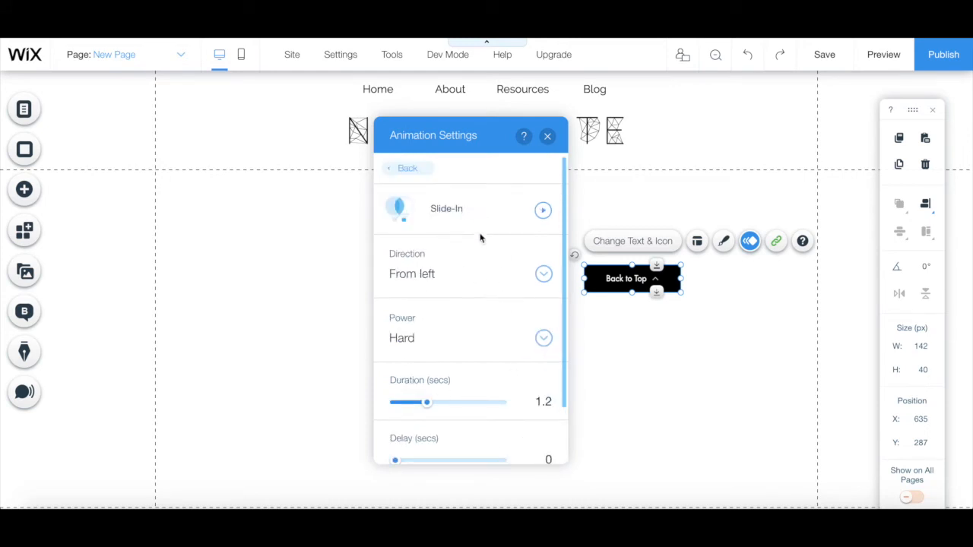
{"action": "mouse_move", "coordinate": [475, 349]}
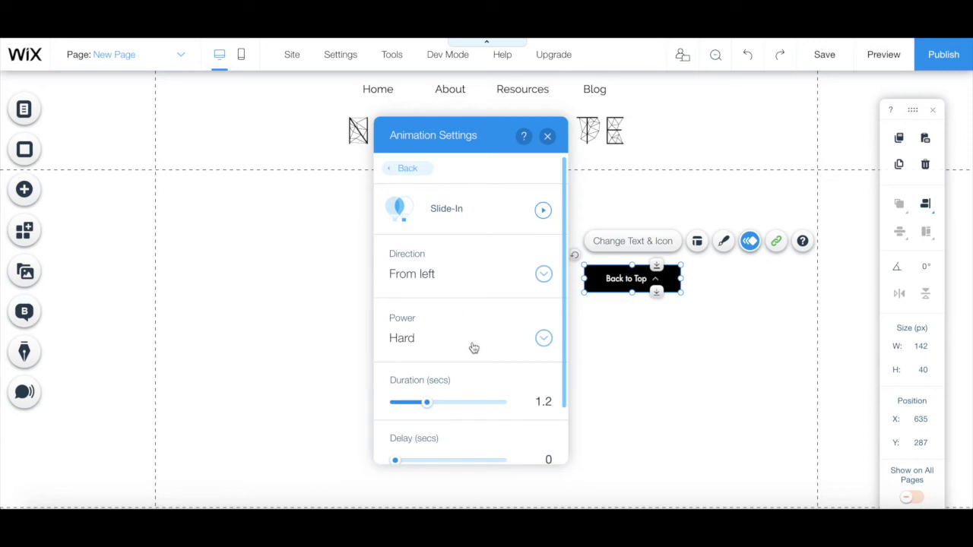
Keep From left, Hard, 1.2s and switch on 'Only animate first time'
{"action": "scroll", "scroll_direction": "down", "scroll_amount": 3}
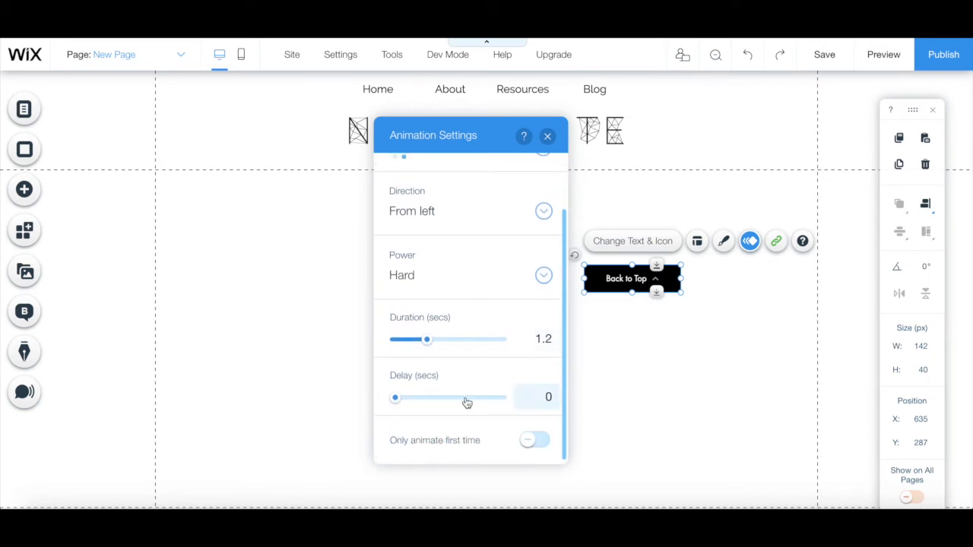
{"action": "mouse_move", "coordinate": [490, 423]}
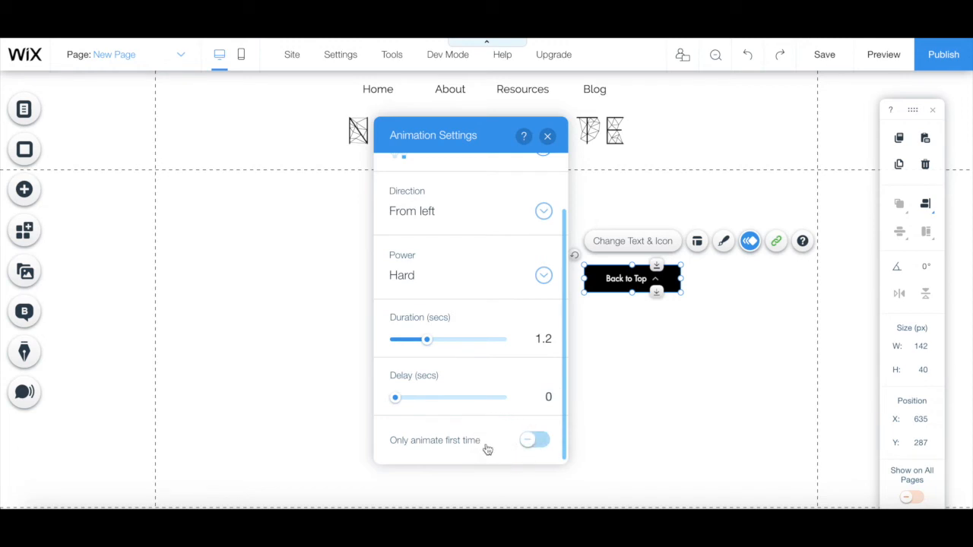
{"action": "left_click", "coordinate": [536, 441]}
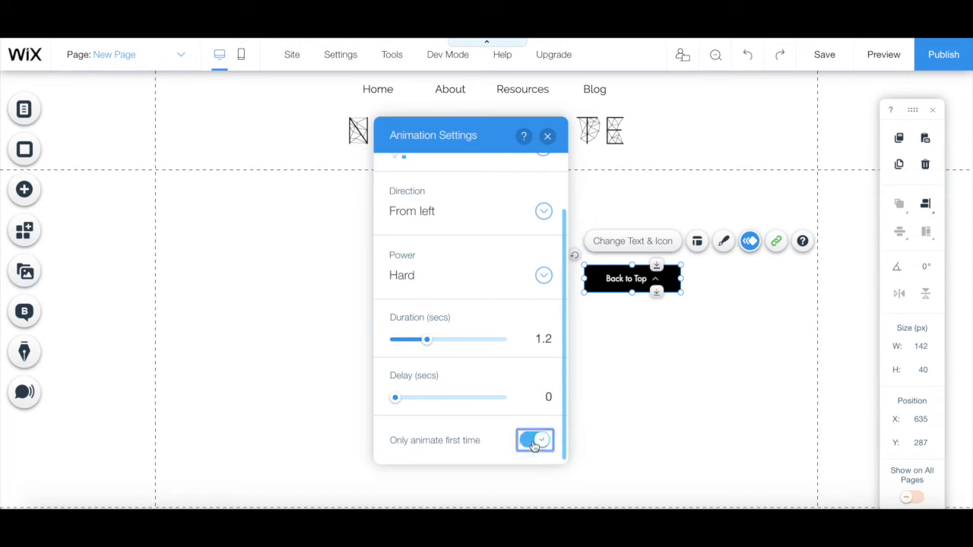
{"action": "left_click", "coordinate": [536, 441]}
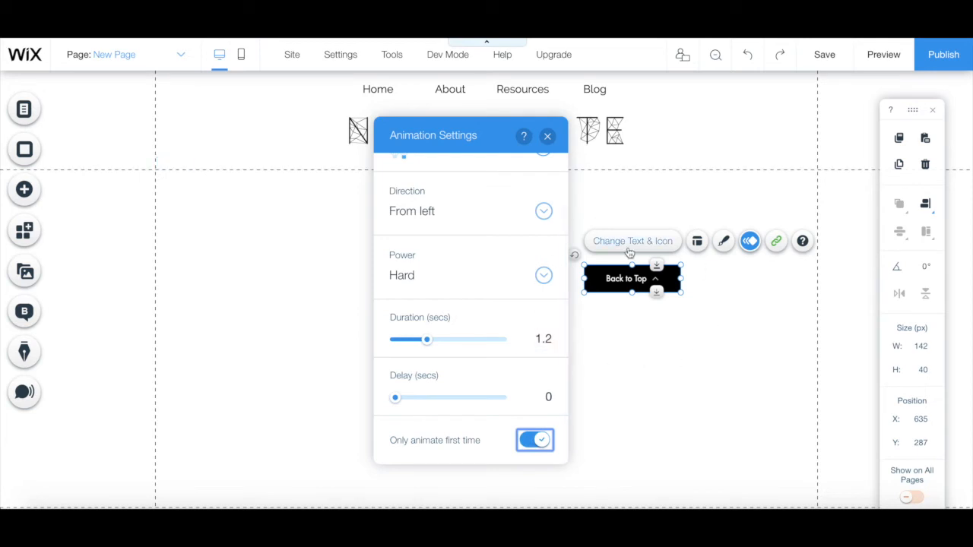
{"action": "left_click", "coordinate": [547, 137]}
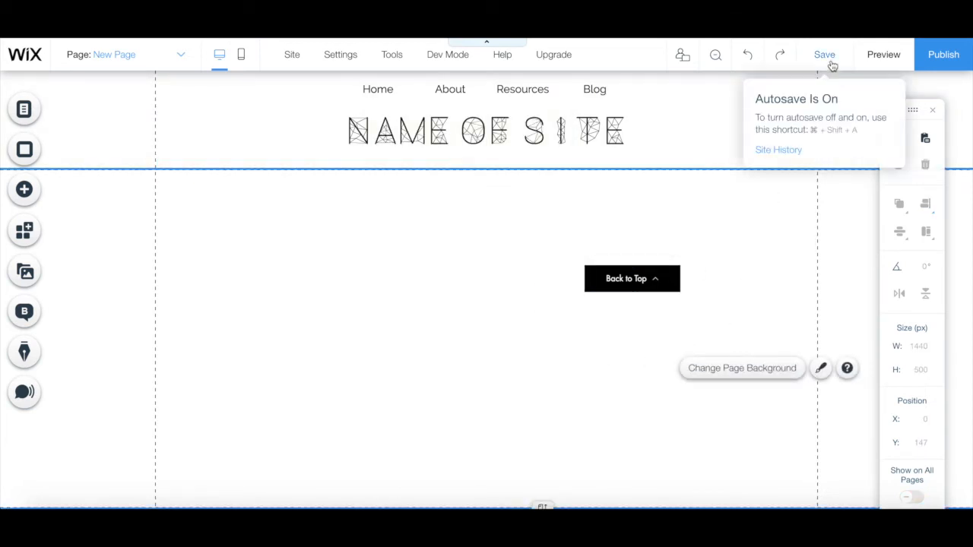
{"action": "left_click", "coordinate": [942, 55]}
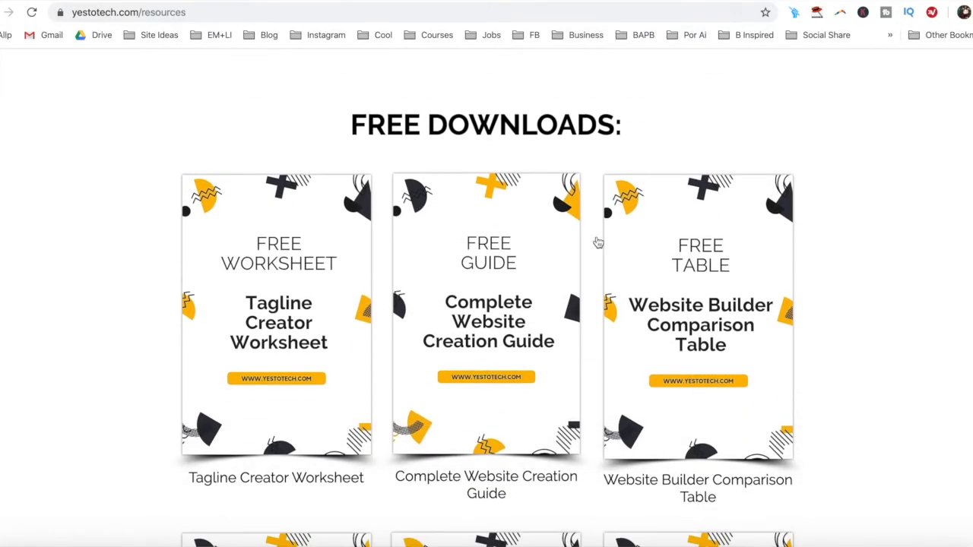
{"action": "left_click", "coordinate": [487, 315]}
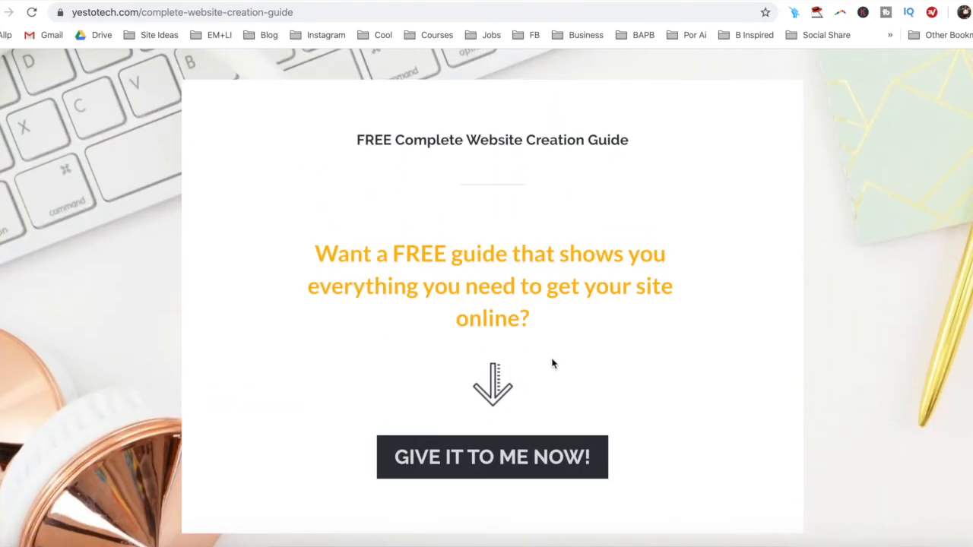
{"action": "left_click", "coordinate": [492, 457]}
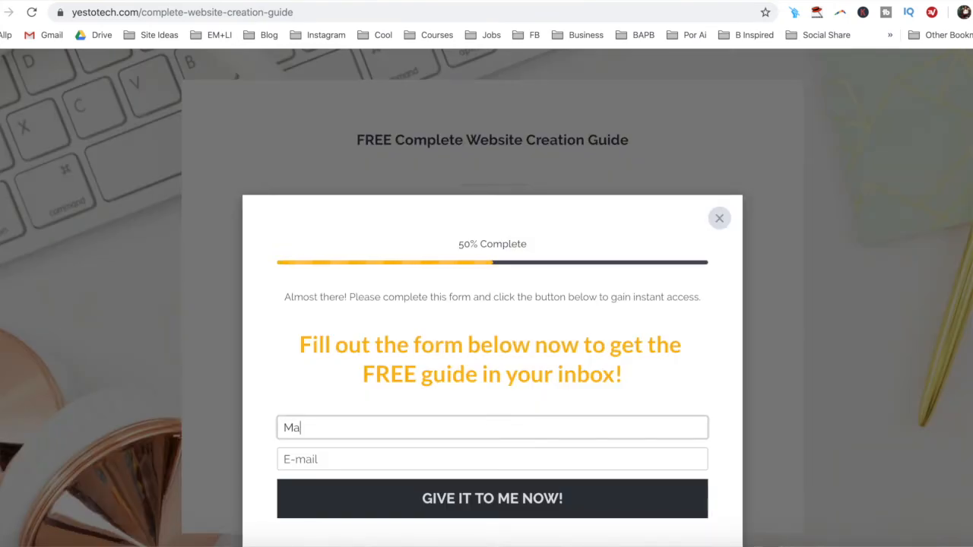
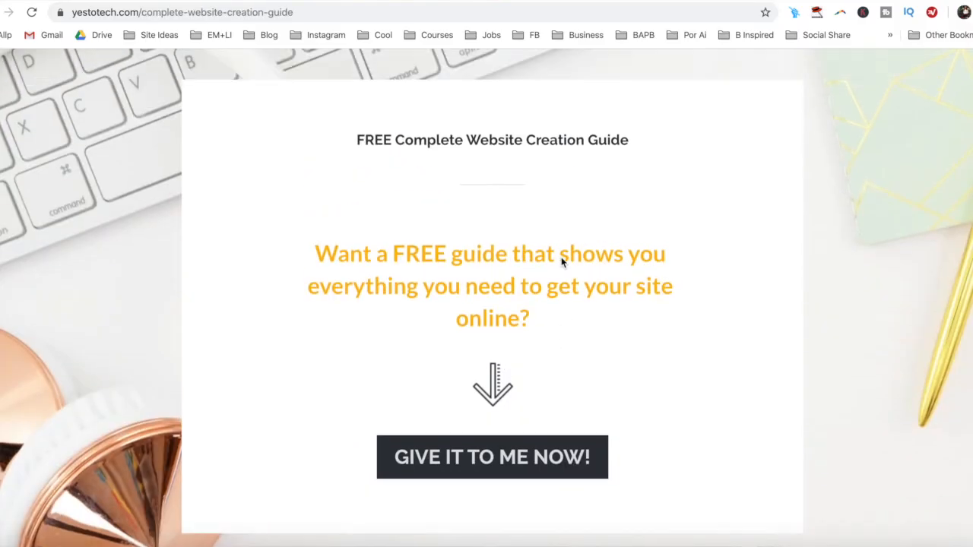
Reopen the signup form and enter the first name 'marina'
{"action": "left_click", "coordinate": [492, 456]}
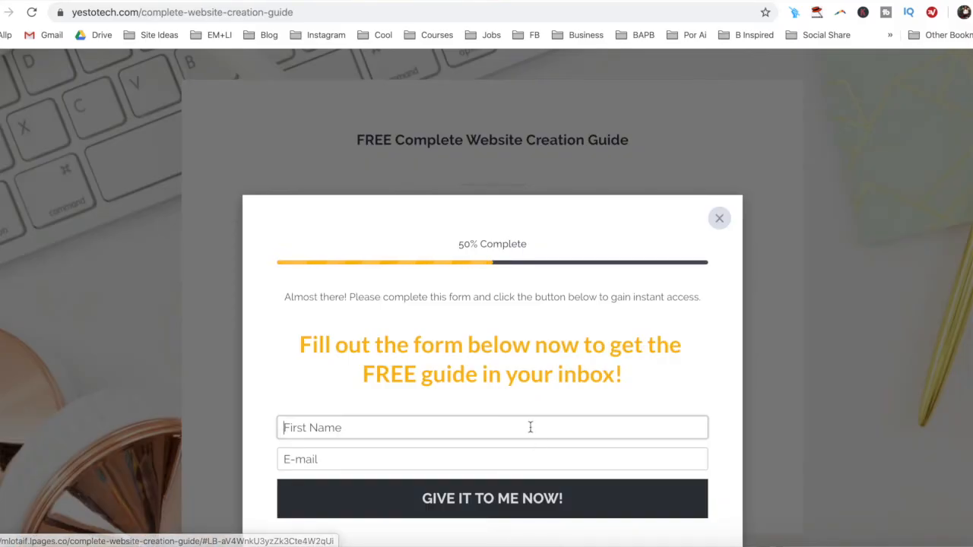
{"action": "type", "text": "marina"}
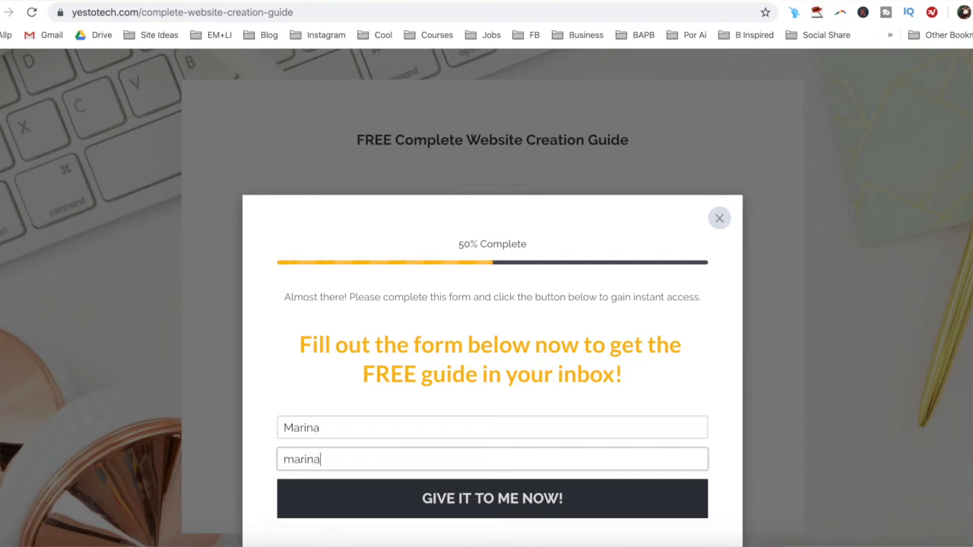